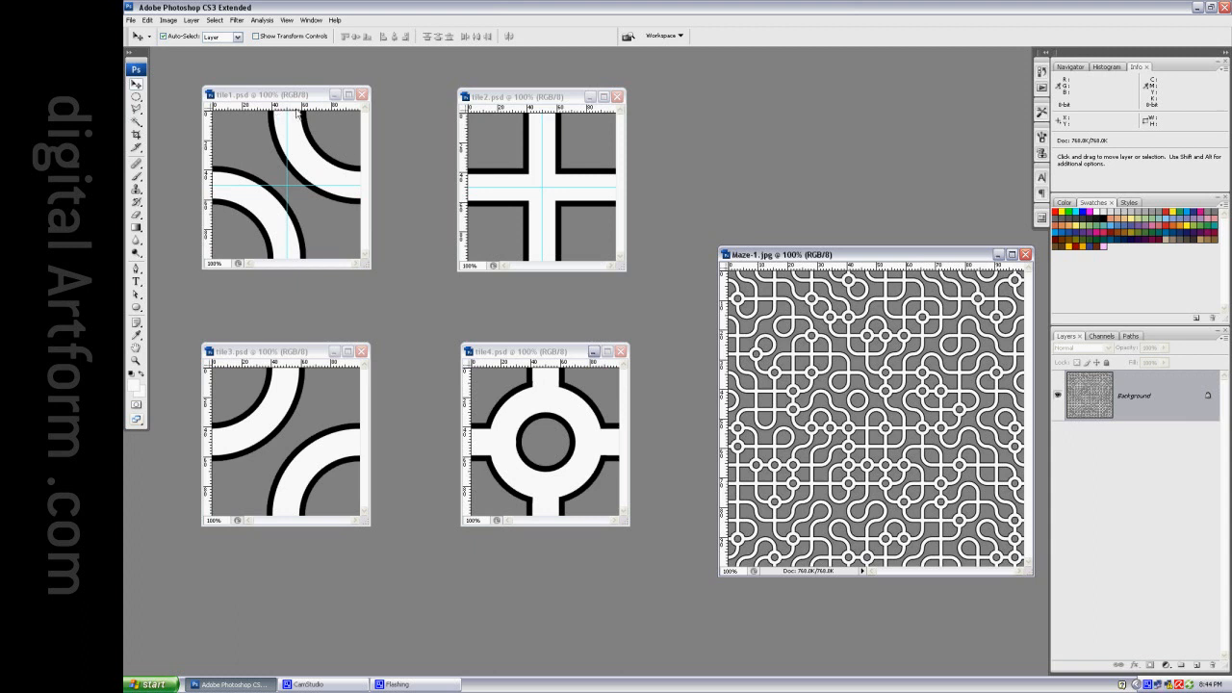
mouse_move(285, 258)
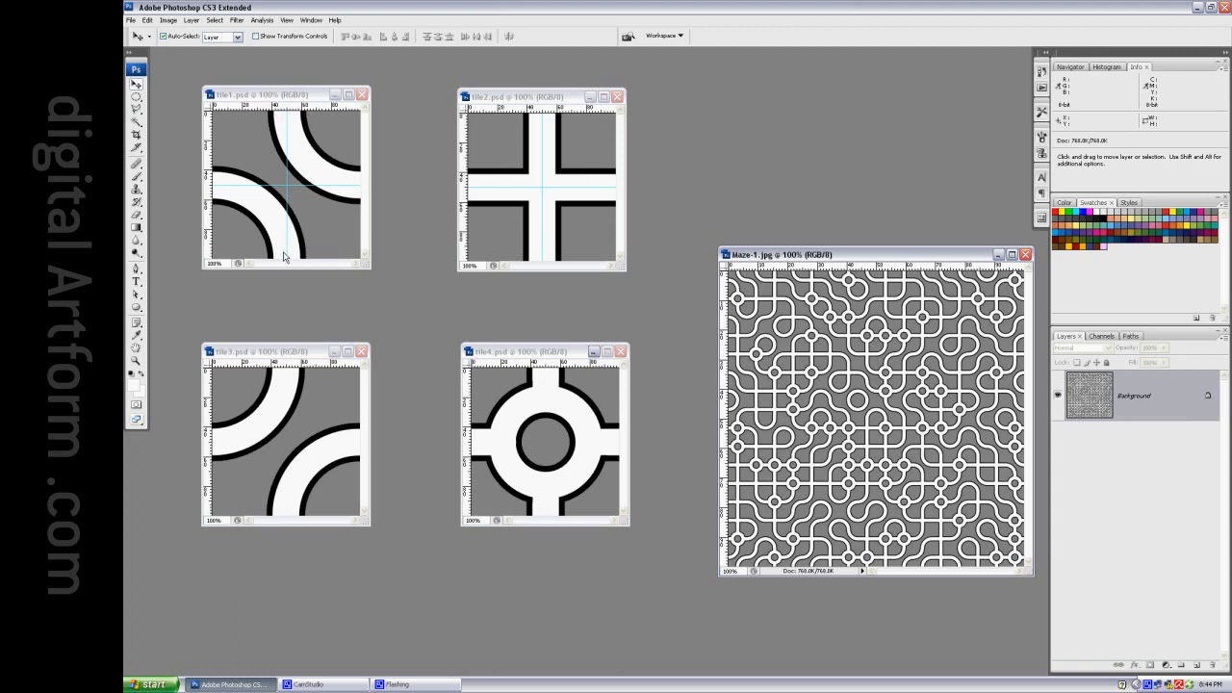
mouse_move(242, 181)
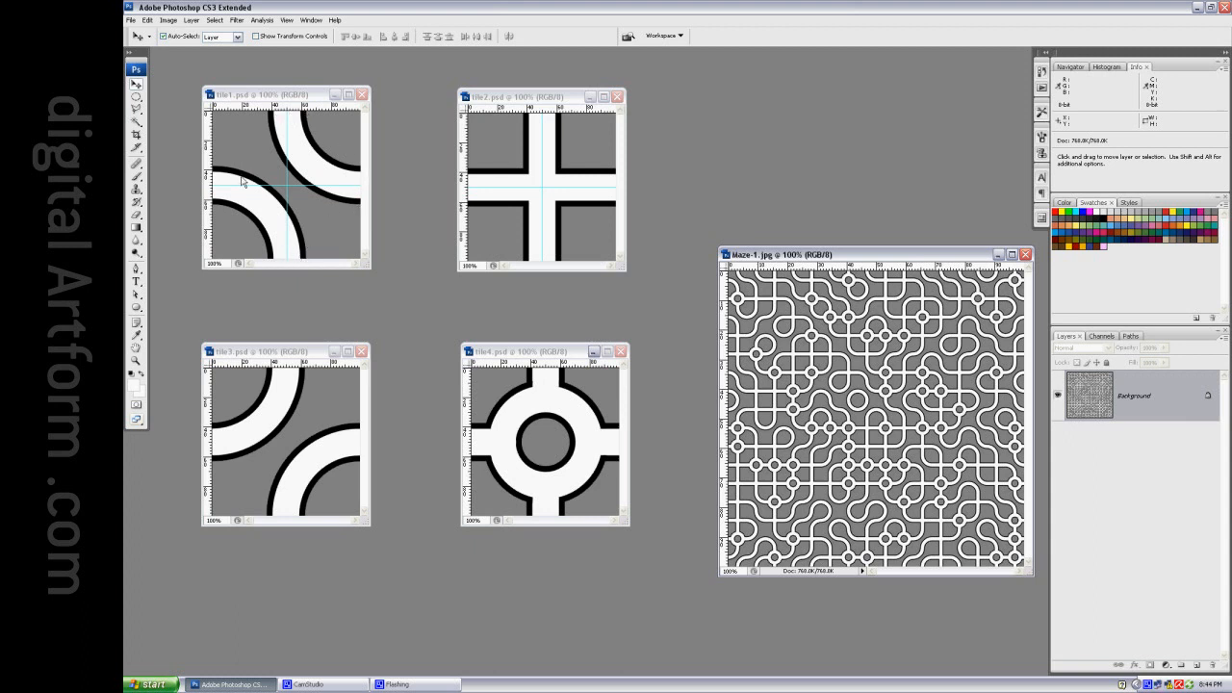
mouse_move(635, 204)
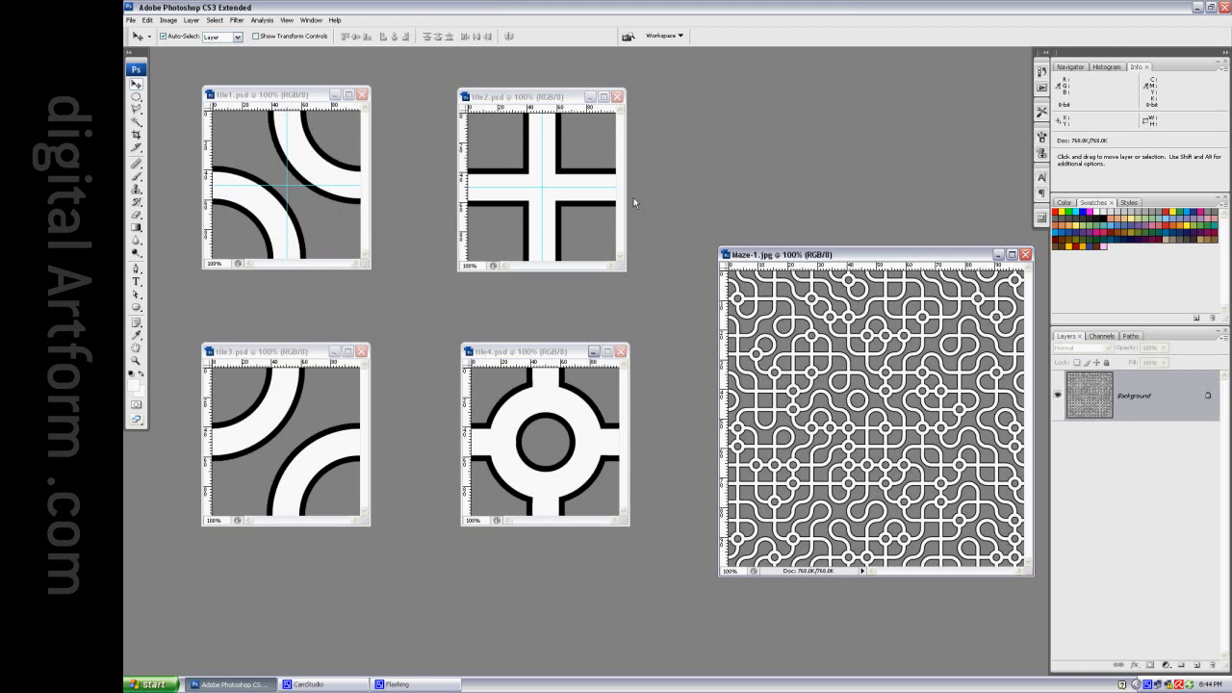
mouse_move(568, 505)
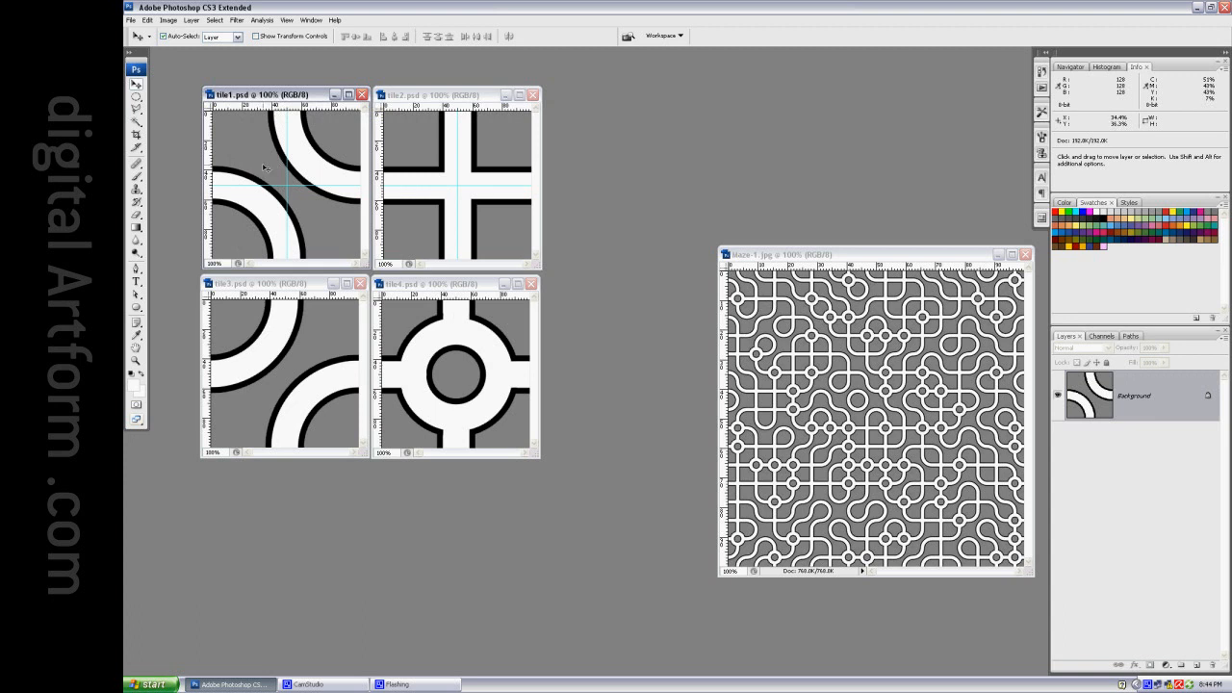
Close all open tile and maze images so the workspace is empty.
left_click(146, 19)
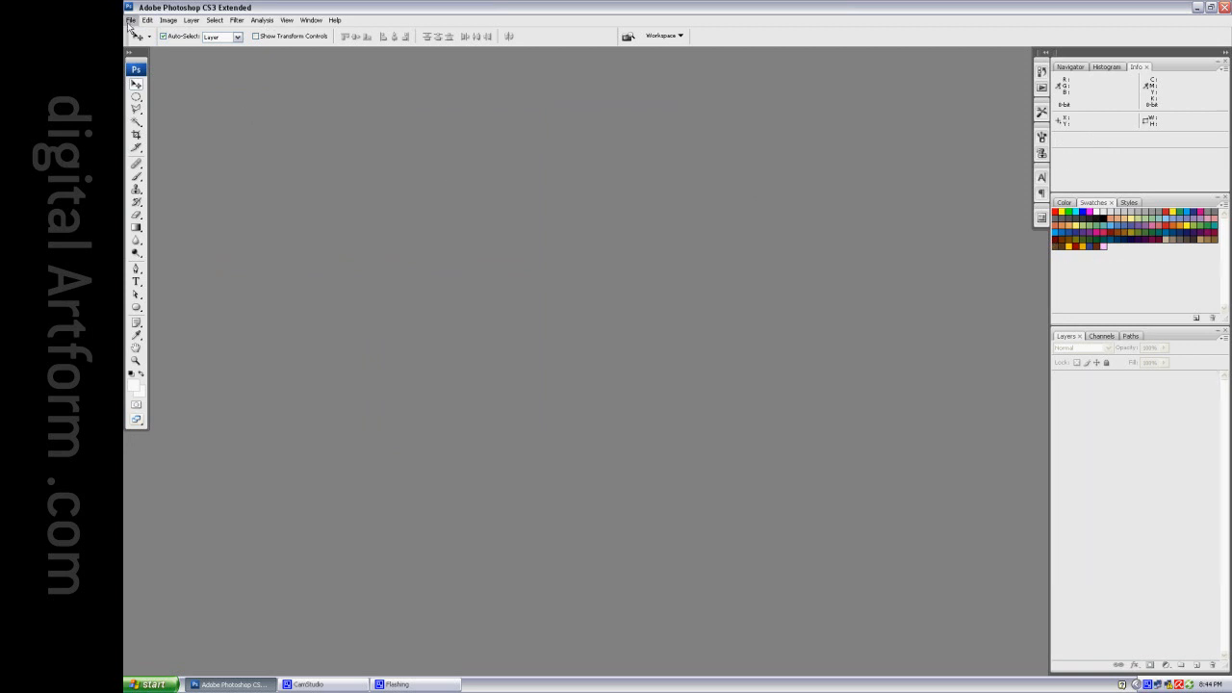
Create a new 4096 × 4096 pixel image named Untitled-1 with a white background.
left_click(131, 19)
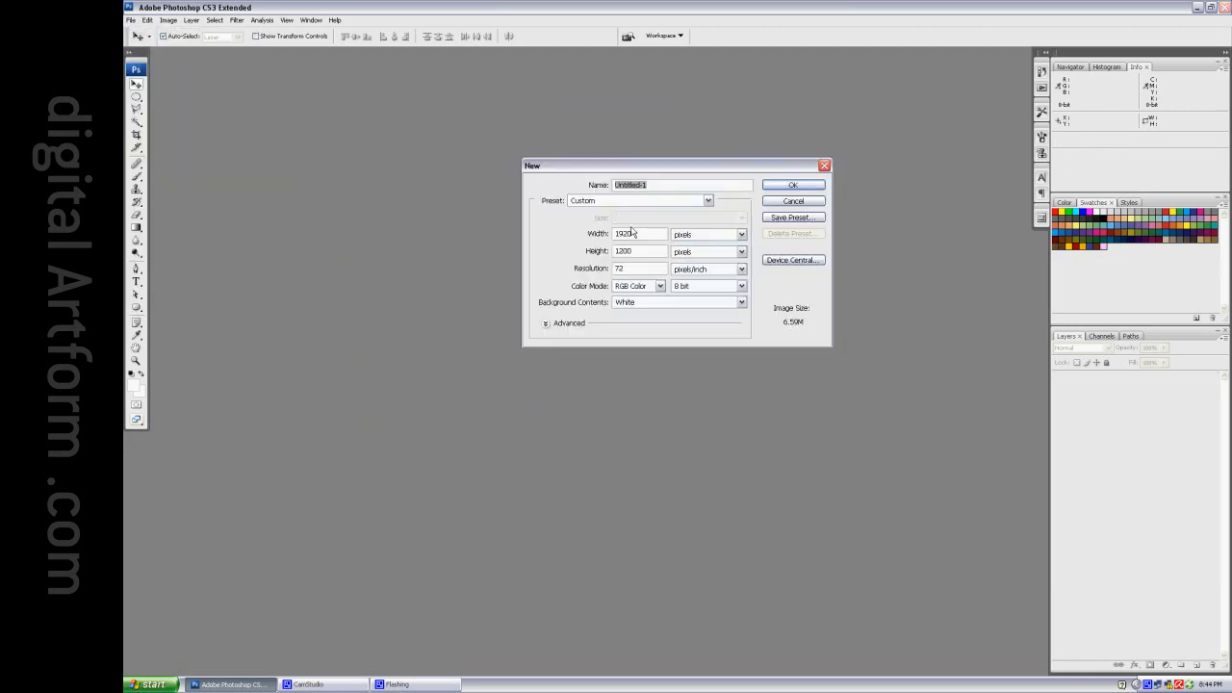
type("4")
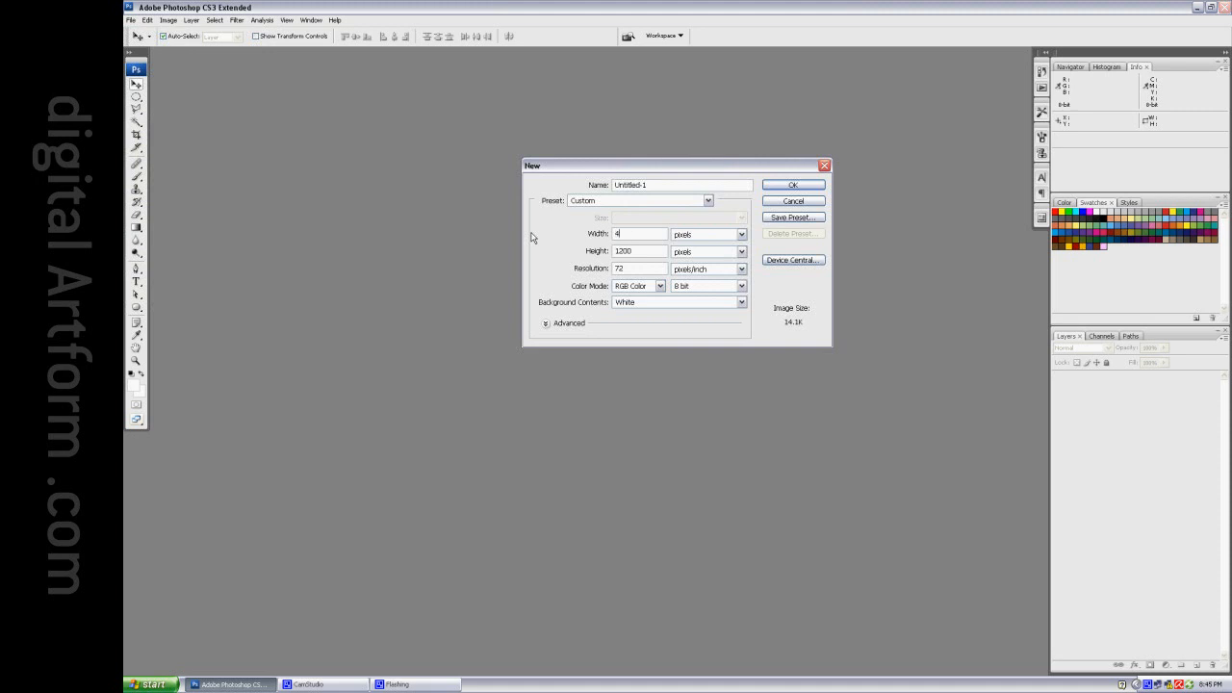
type("096")
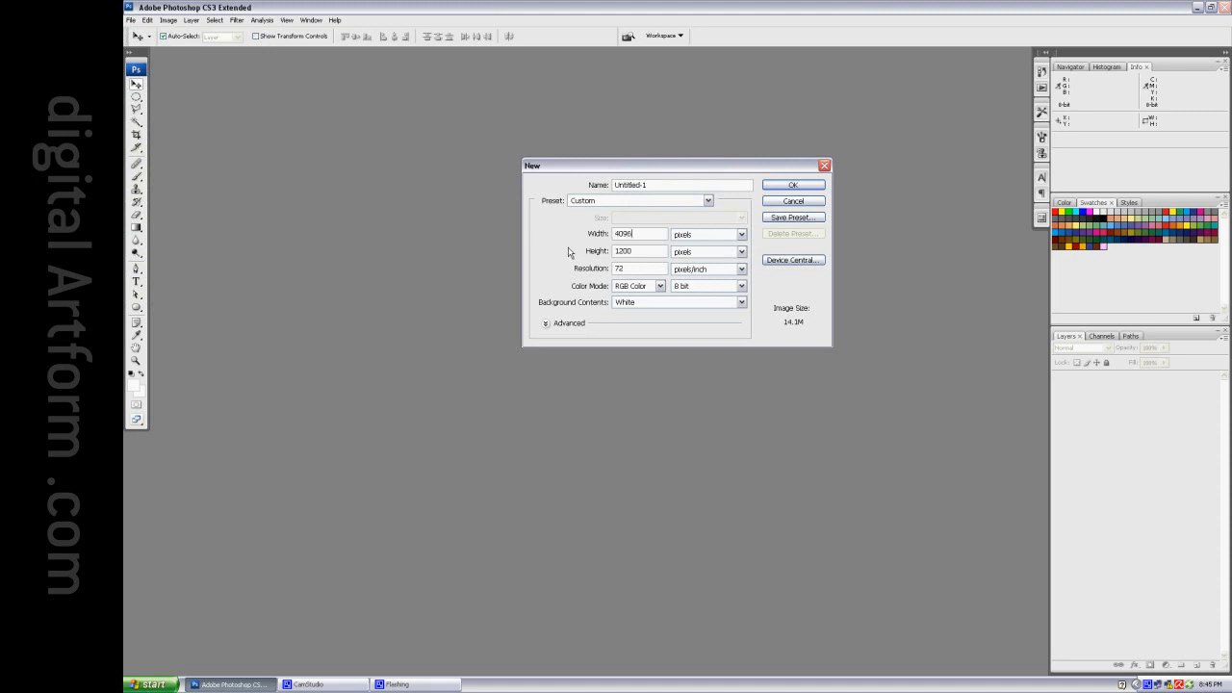
type("4")
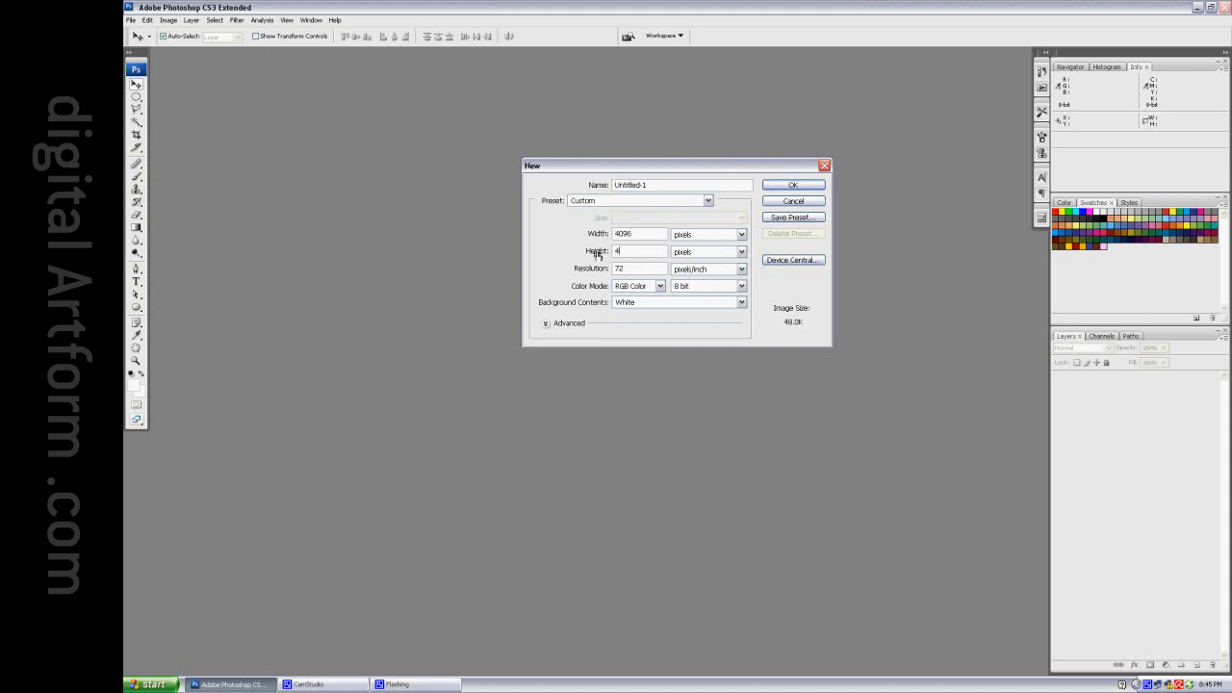
type("096")
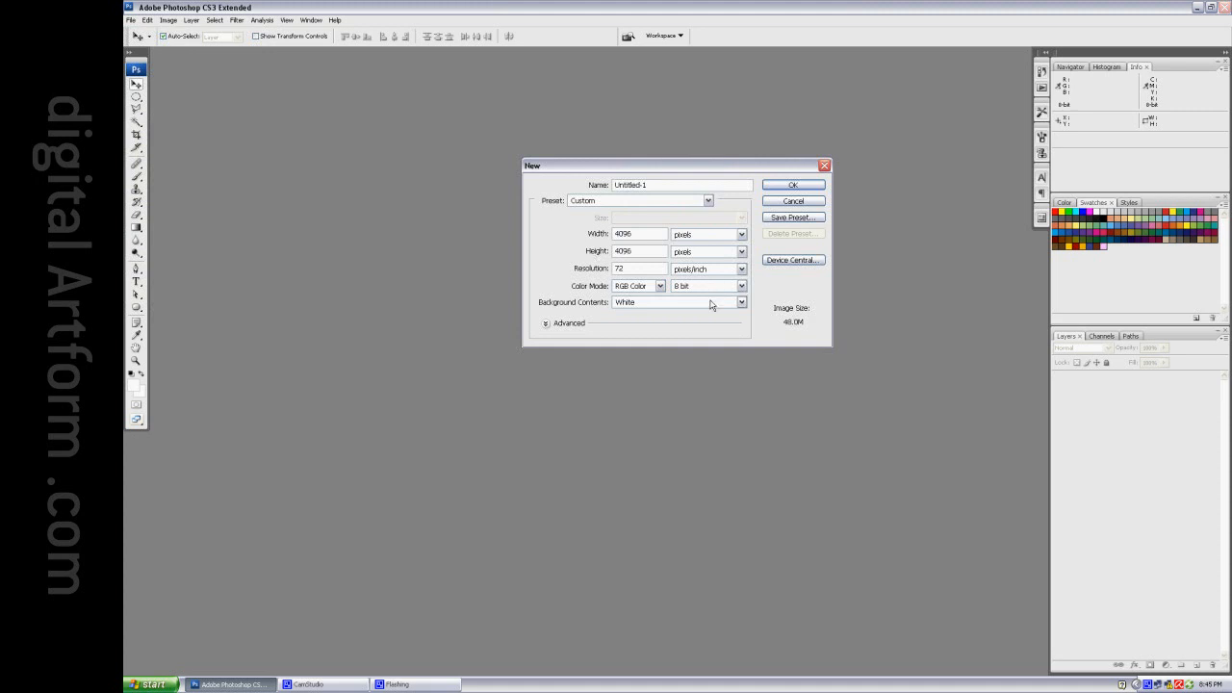
left_click(739, 300)
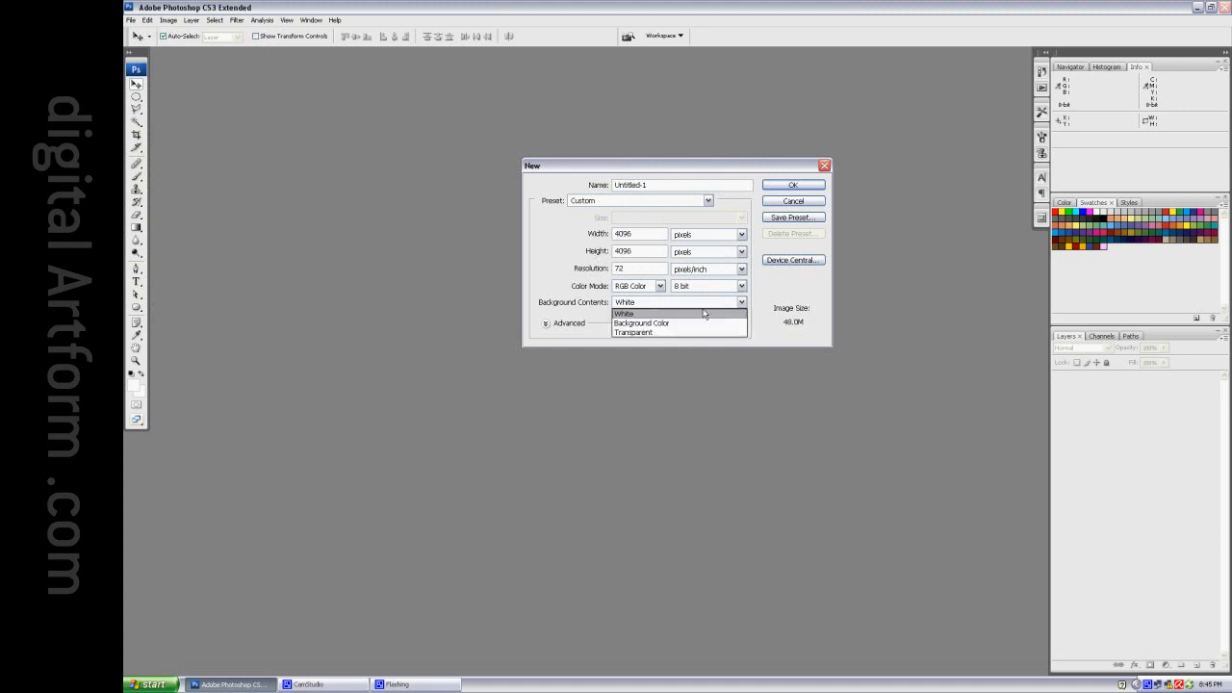
left_click(793, 185)
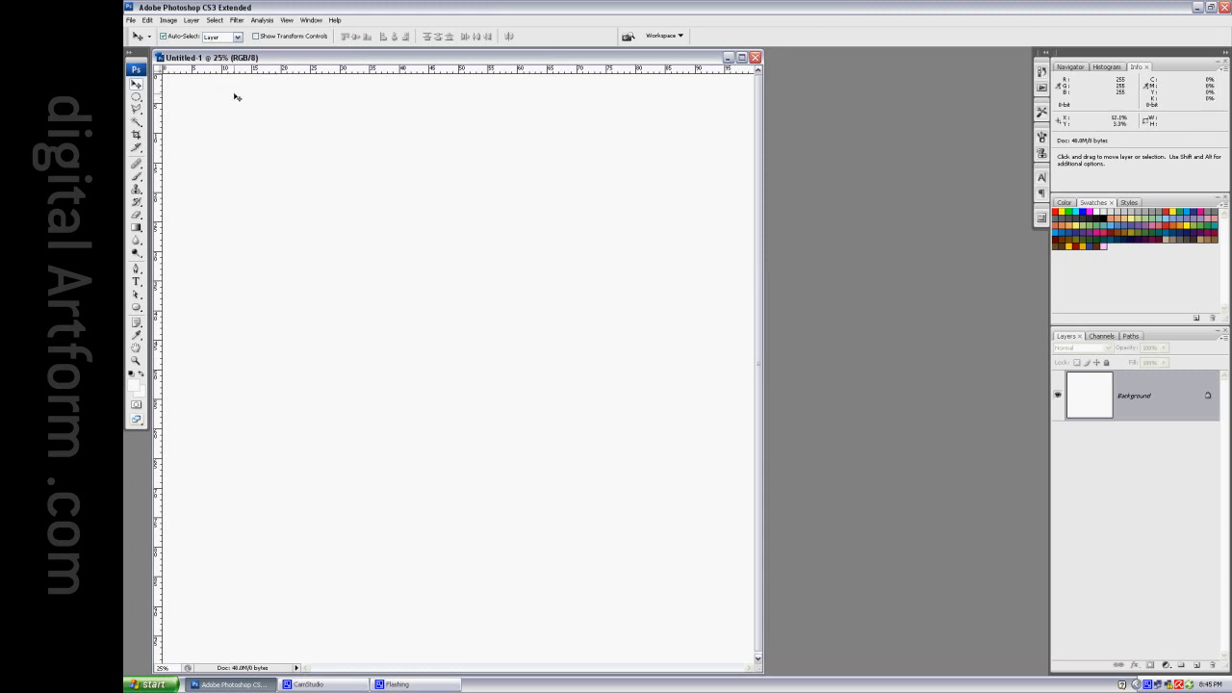
mouse_move(468, 131)
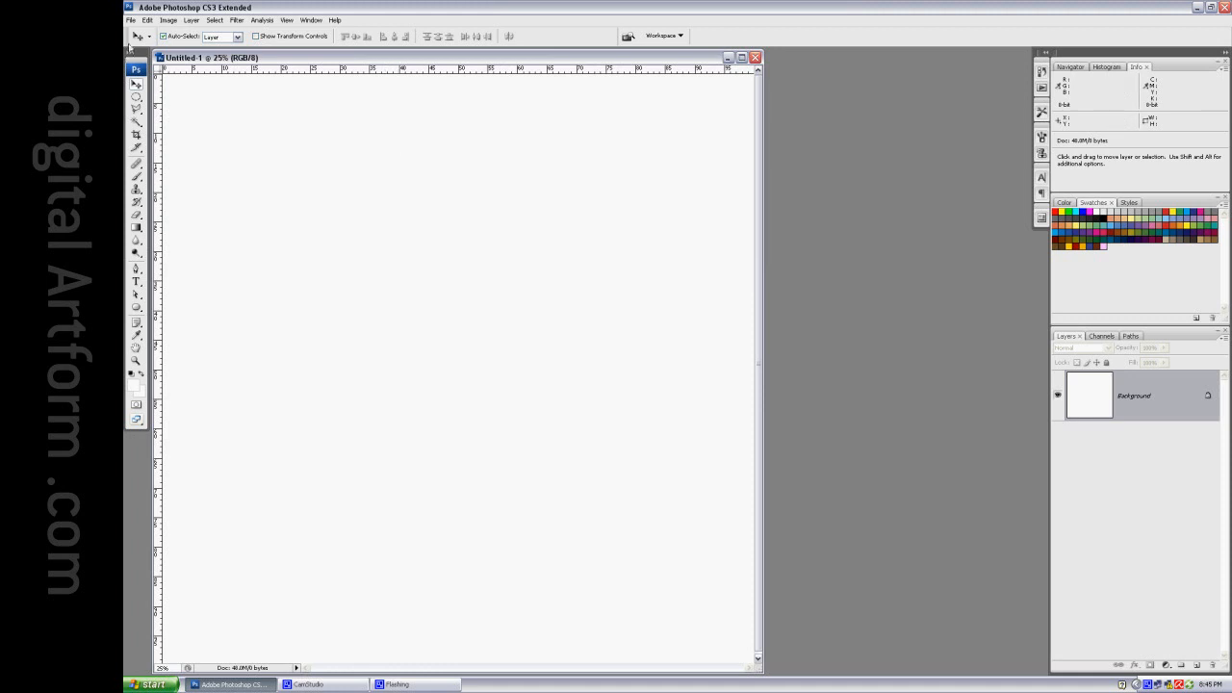
Fill the Untitled-1 background entirely with 50% gray.
left_click(146, 19)
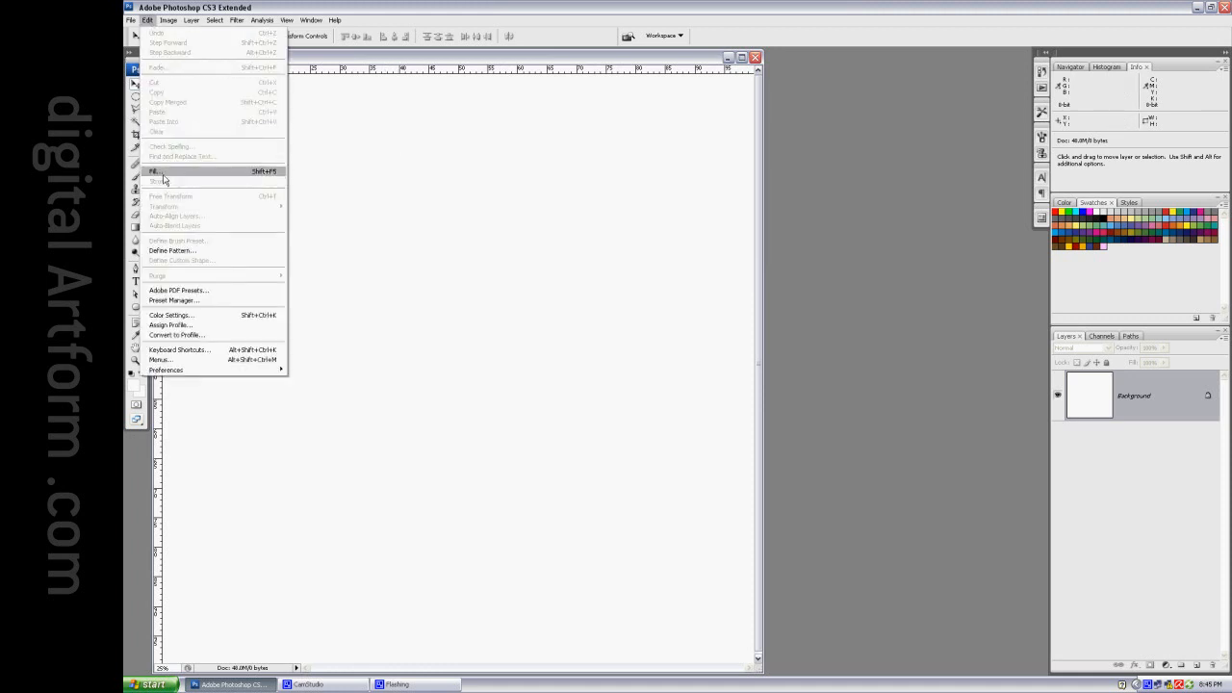
left_click(154, 172)
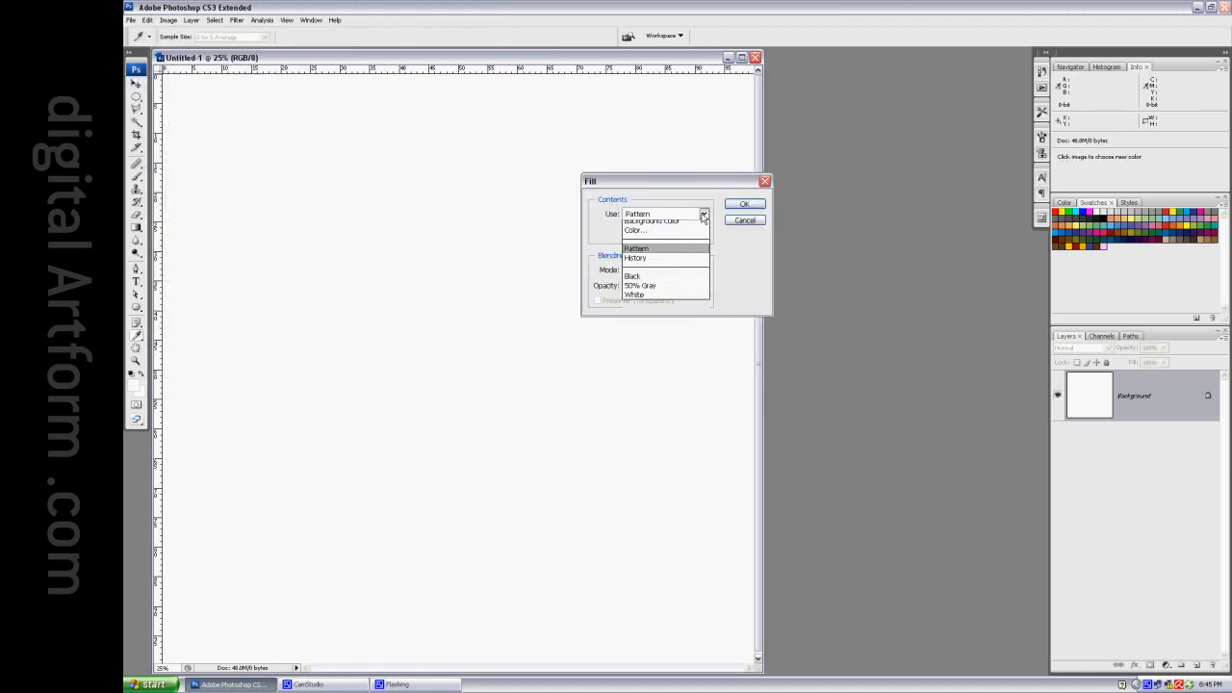
left_click(639, 285)
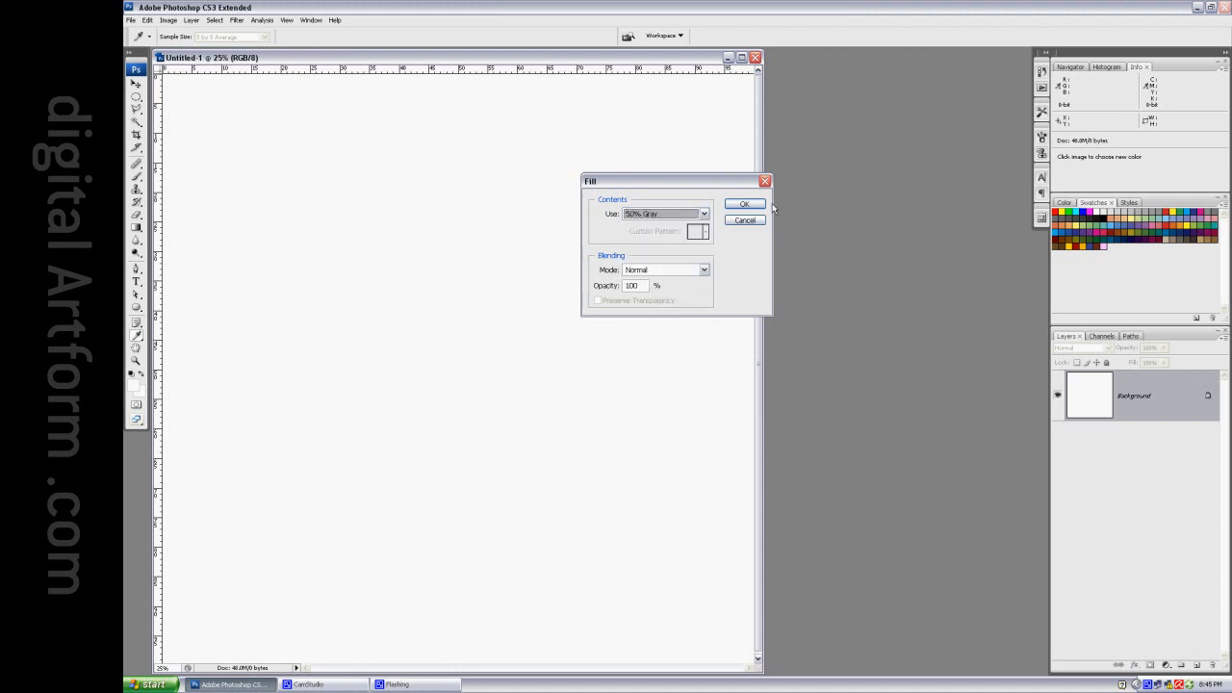
left_click(743, 204)
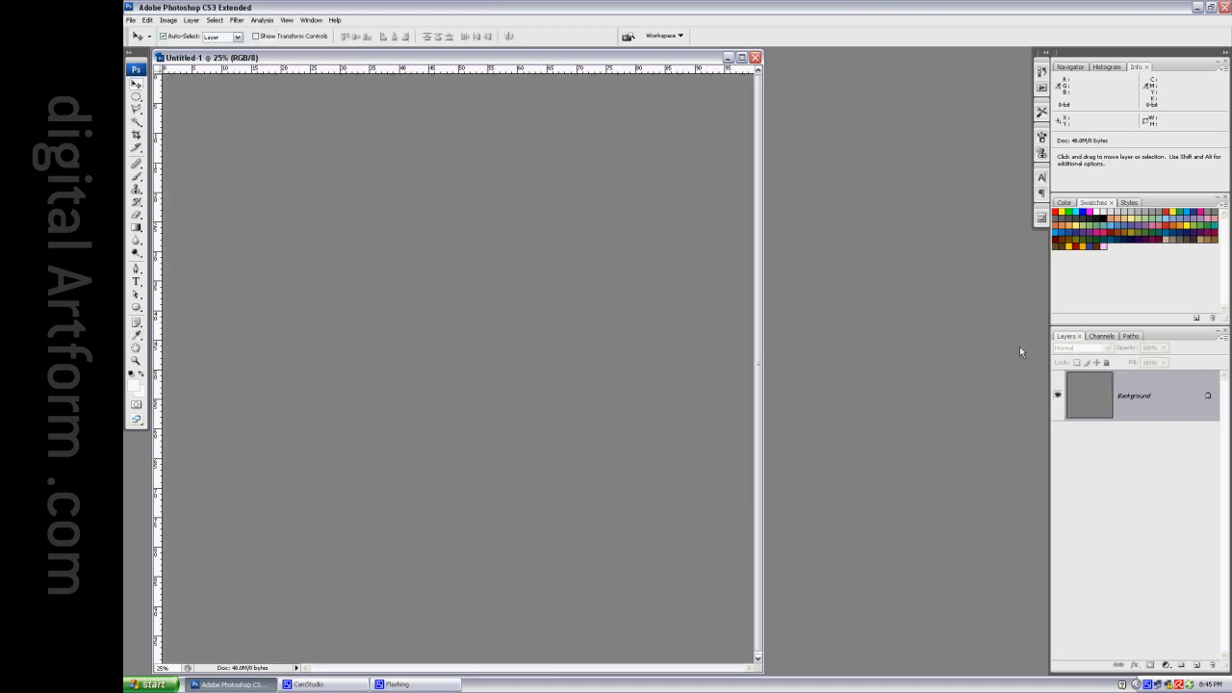
mouse_move(1190, 612)
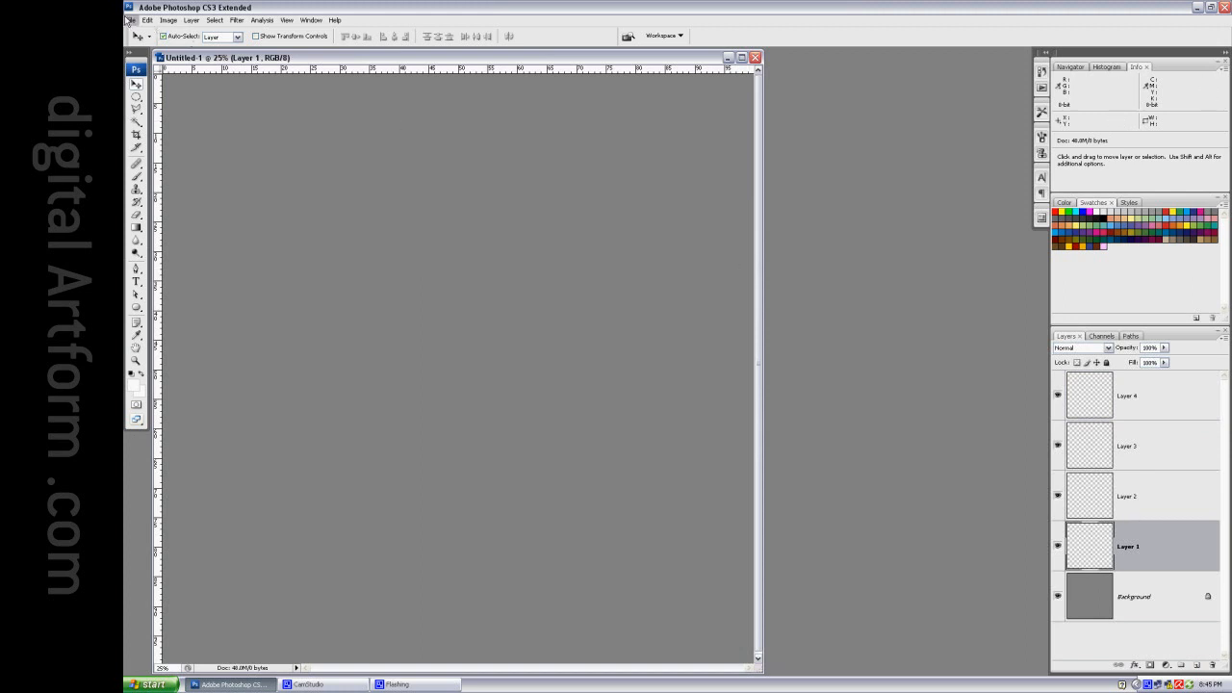
Fill Layer 1 with the diagonal wavy custom pattern at normal blending, then make Layer 2 active.
left_click(147, 20)
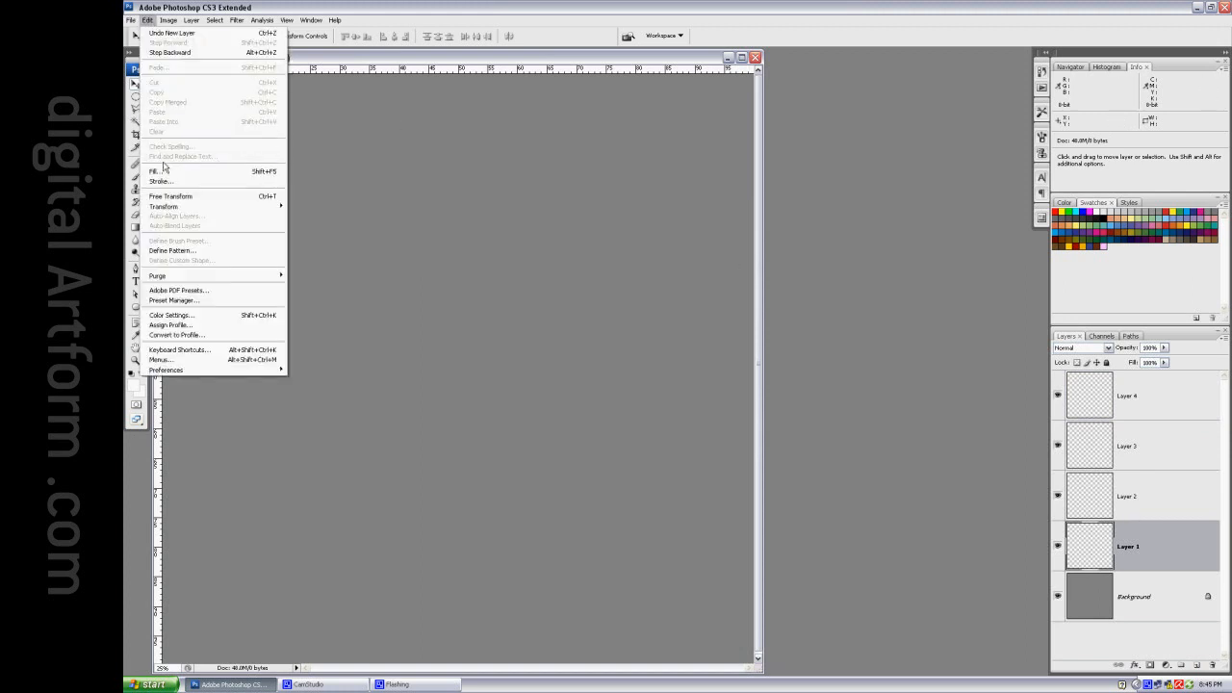
left_click(154, 169)
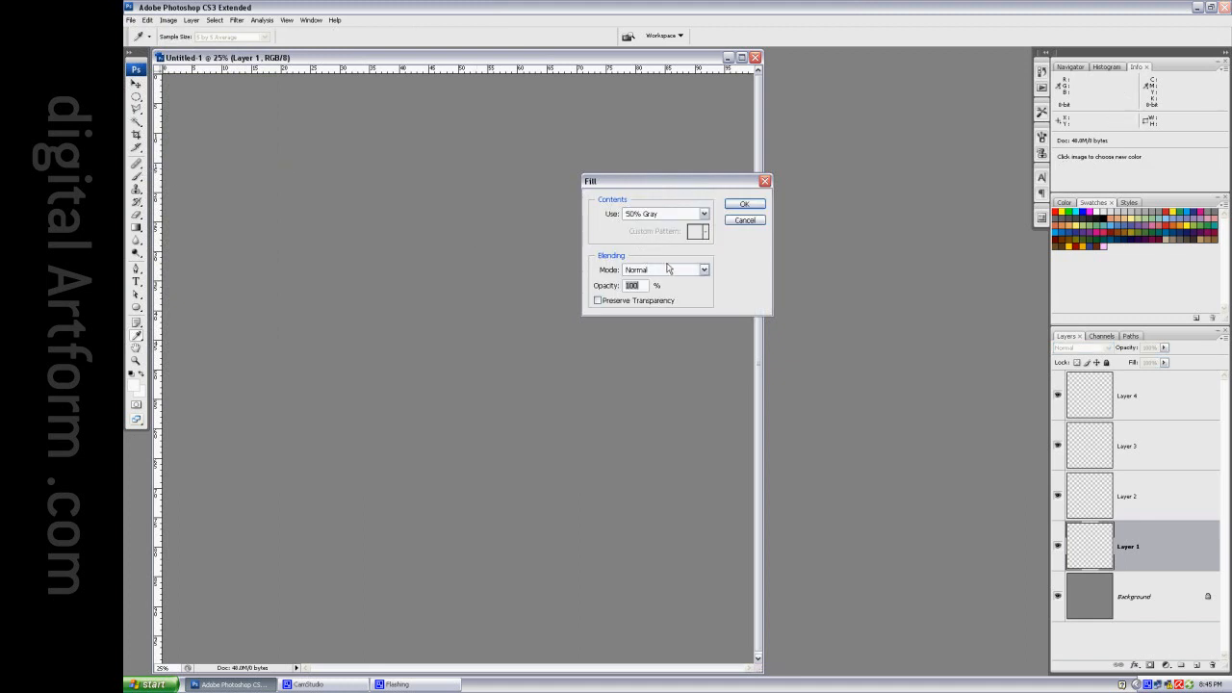
left_click(702, 269)
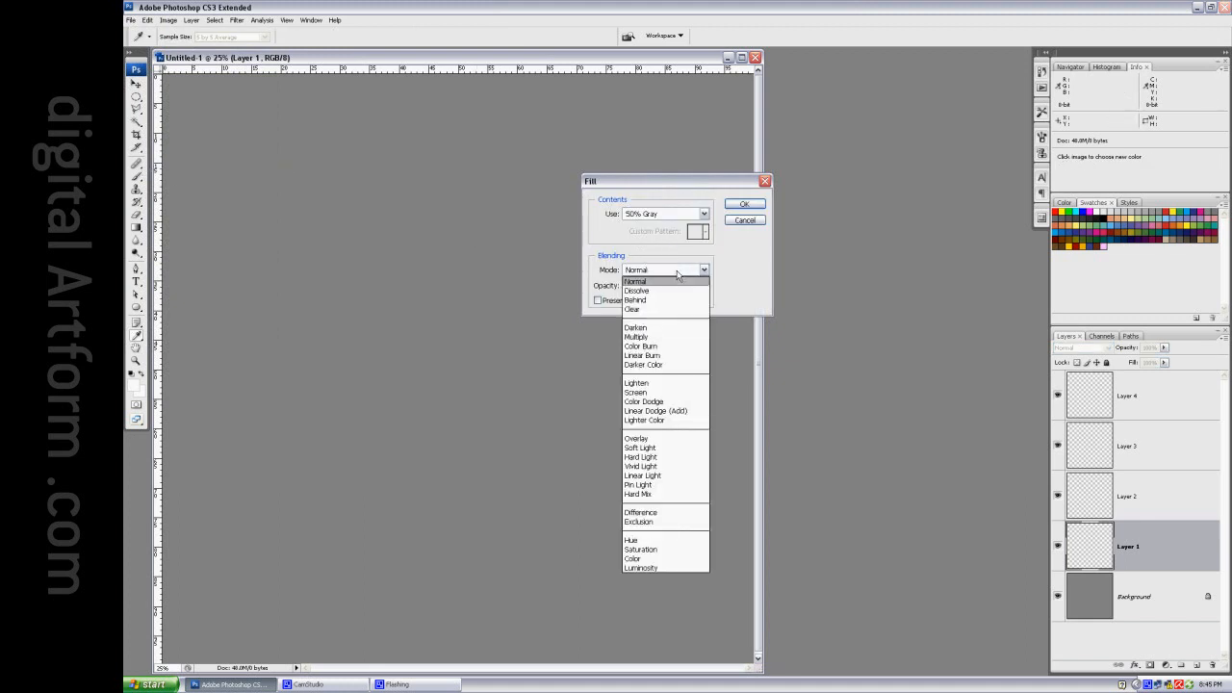
left_click(635, 281)
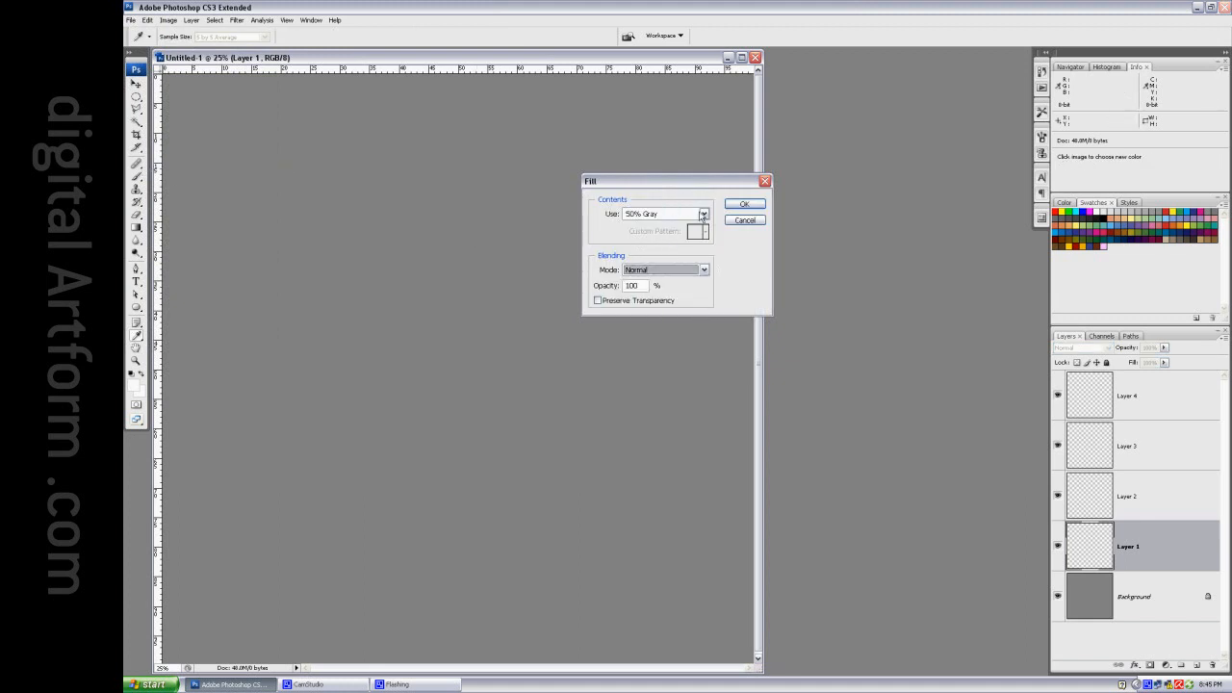
left_click(662, 212)
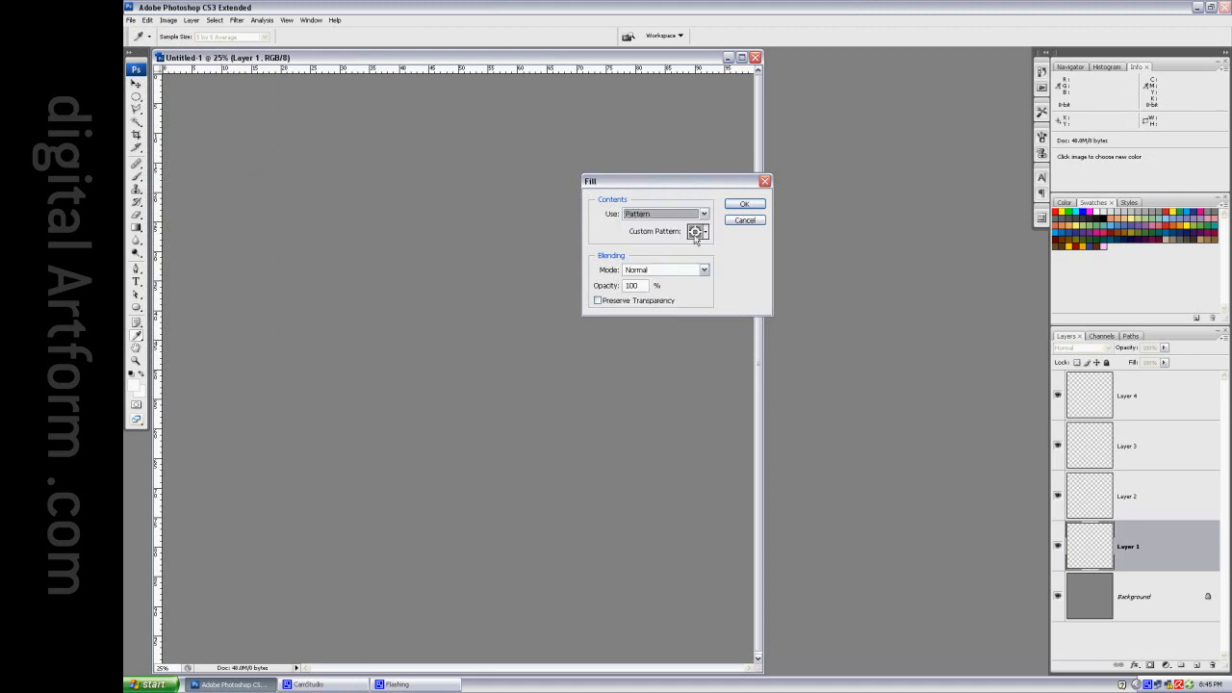
left_click(695, 231)
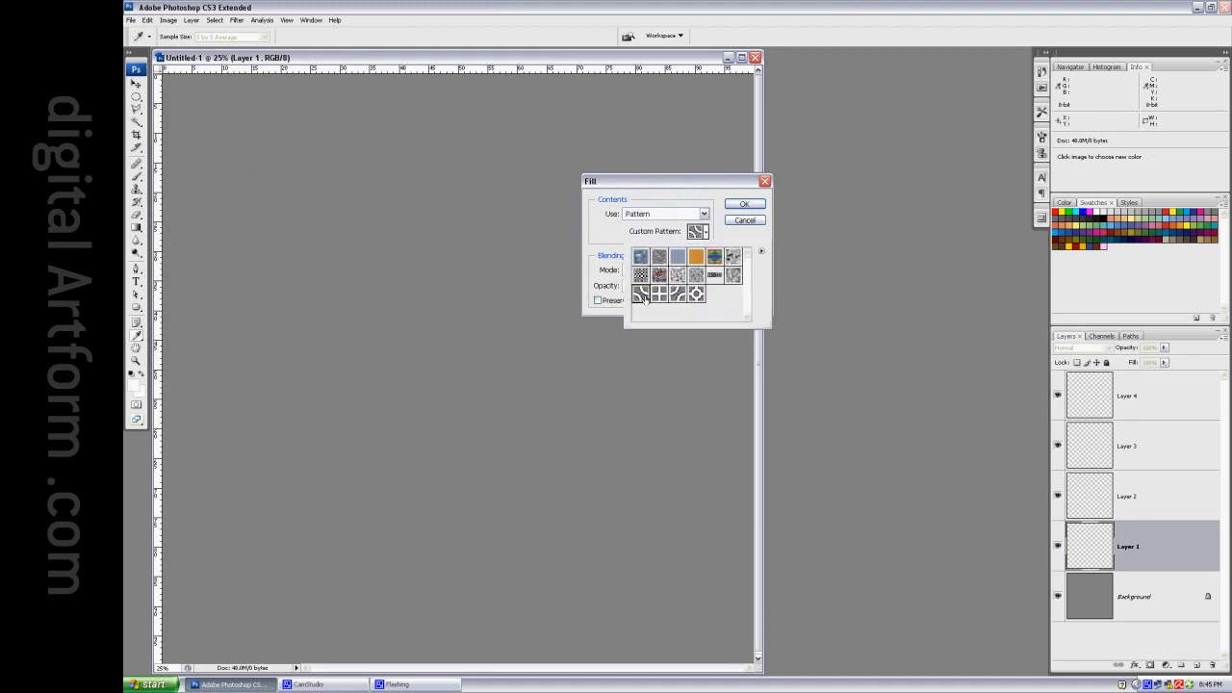
left_click(743, 204)
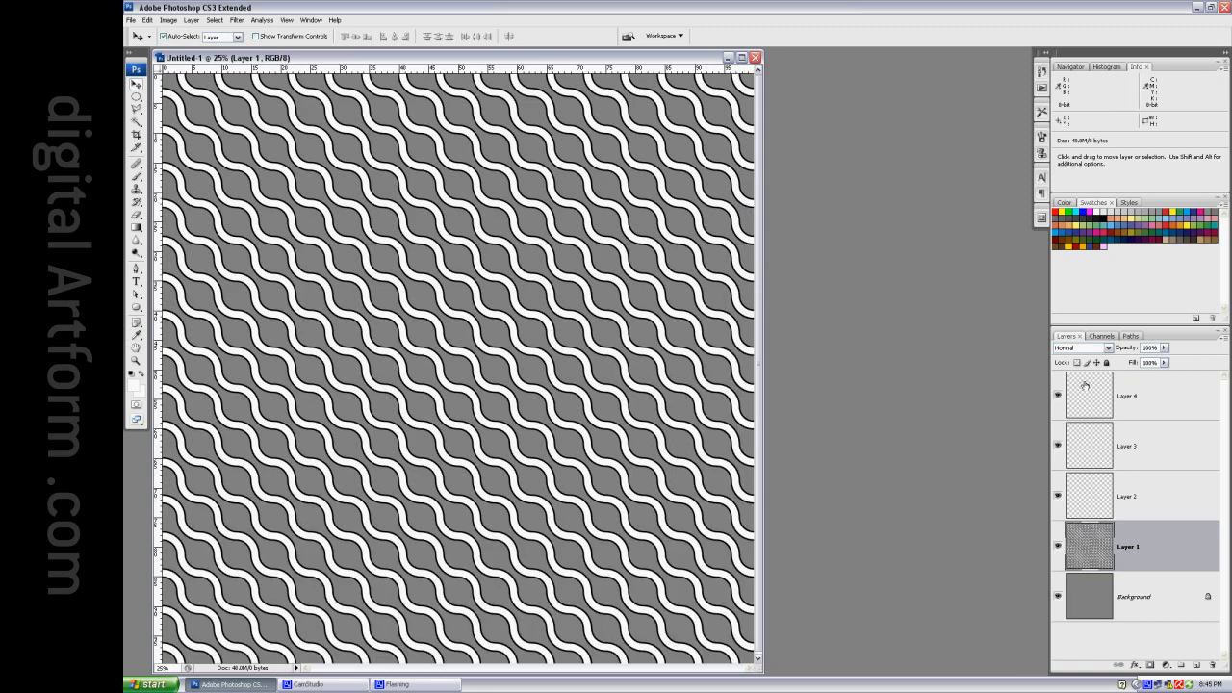
left_click(1126, 497)
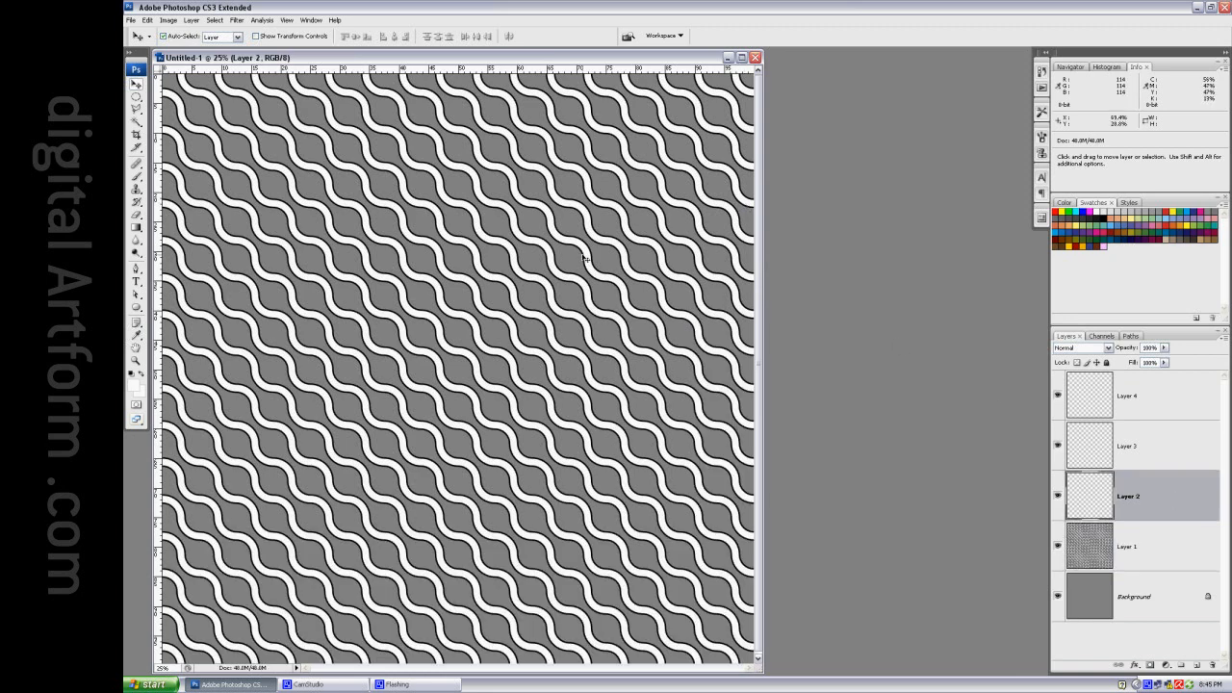
Fill Layer 2 with the square grid custom pattern.
left_click(147, 19)
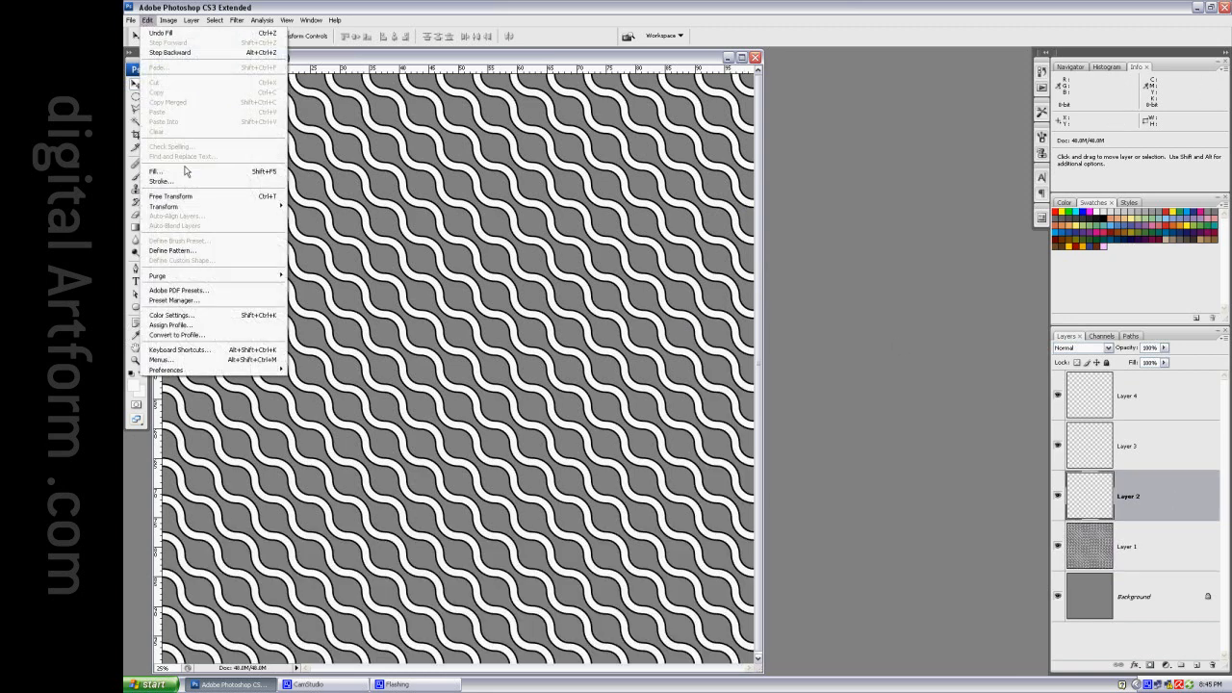
left_click(154, 171)
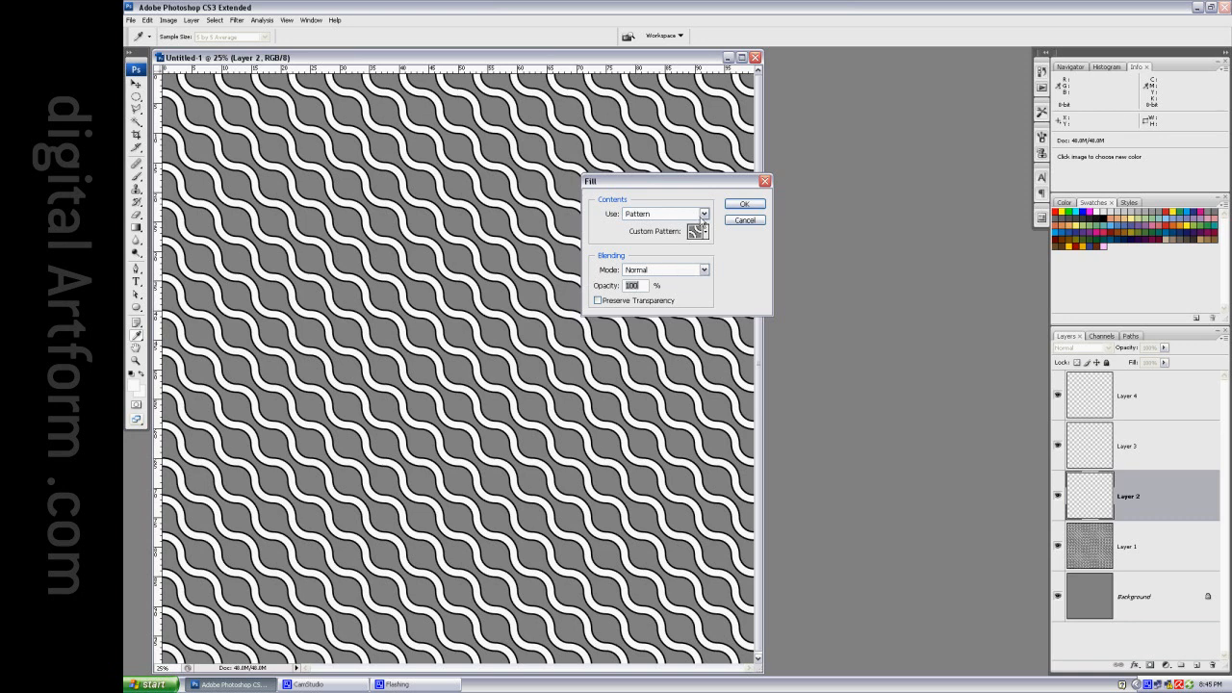
left_click(697, 231)
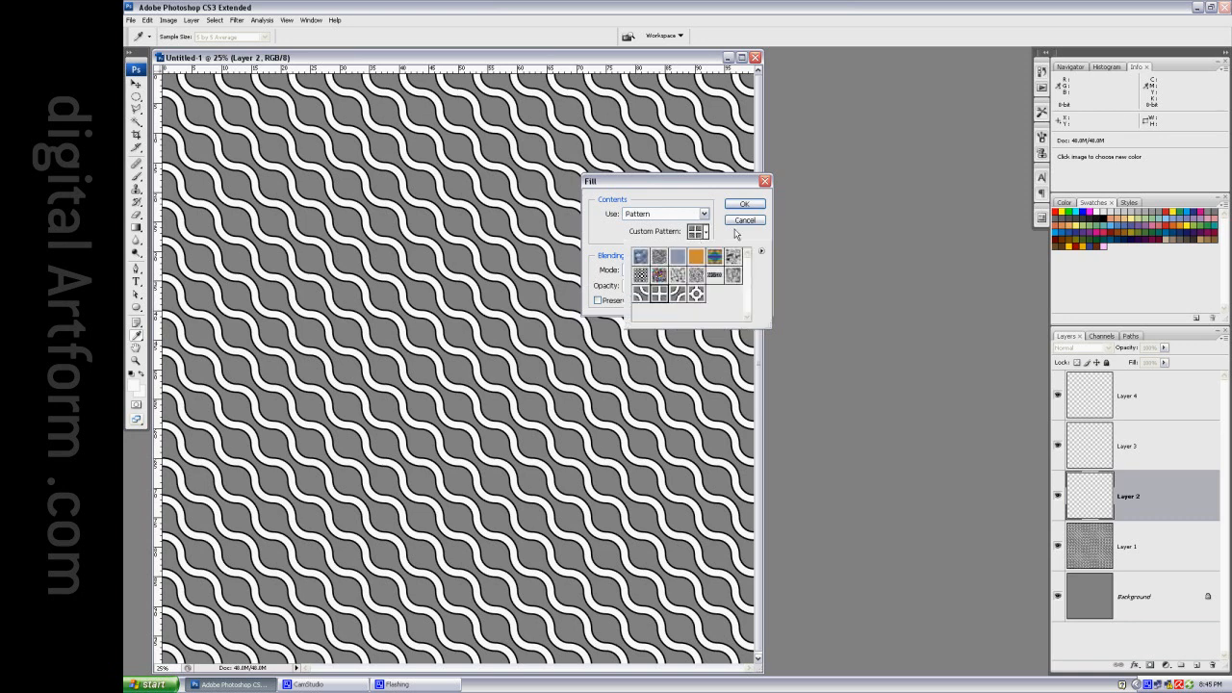
left_click(744, 204)
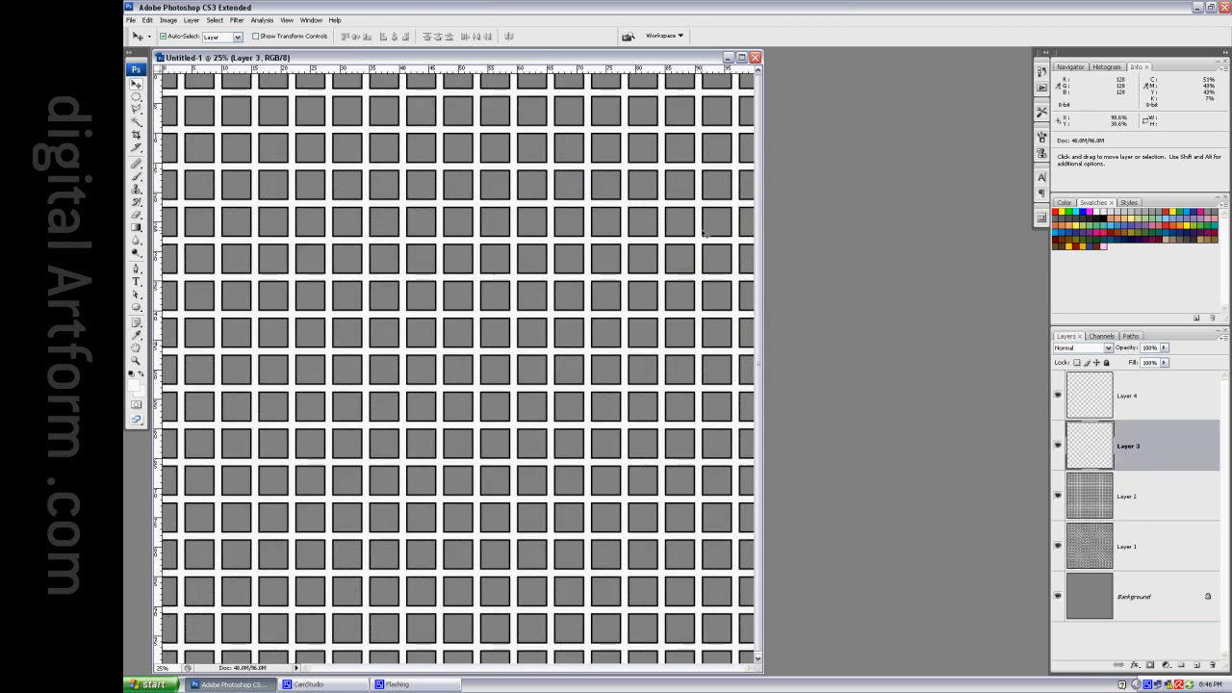
Fill Layer 3 with the opposite-direction wave pattern.
left_click(146, 20)
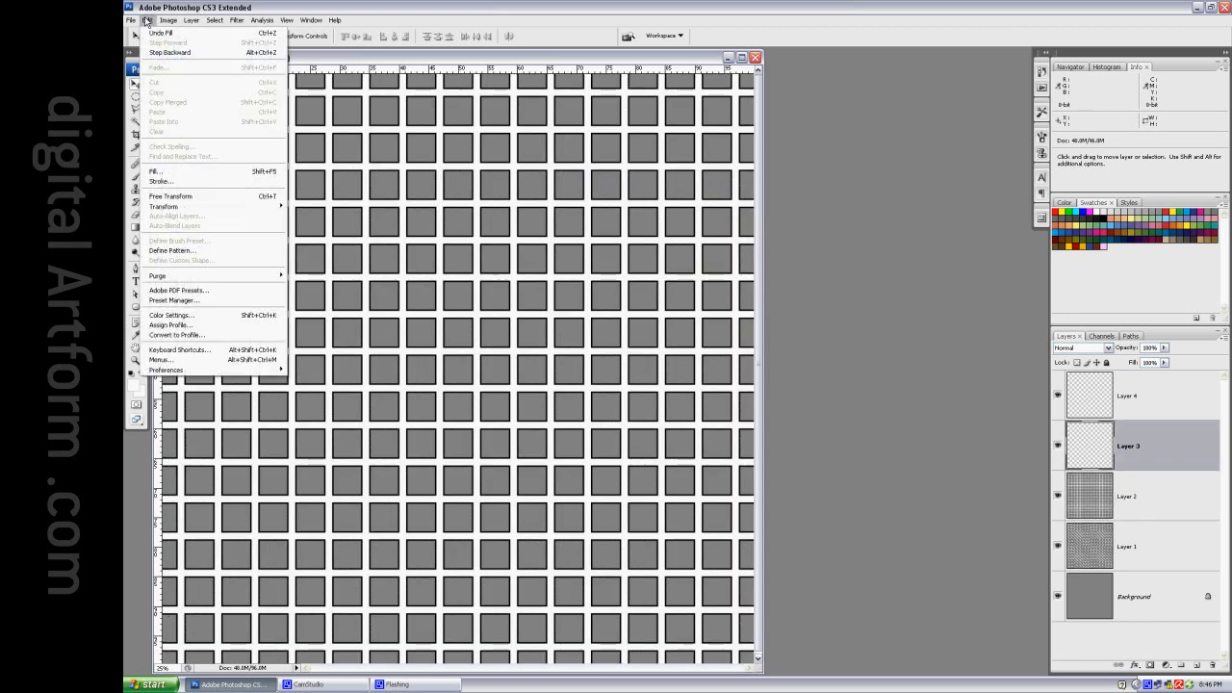
left_click(156, 171)
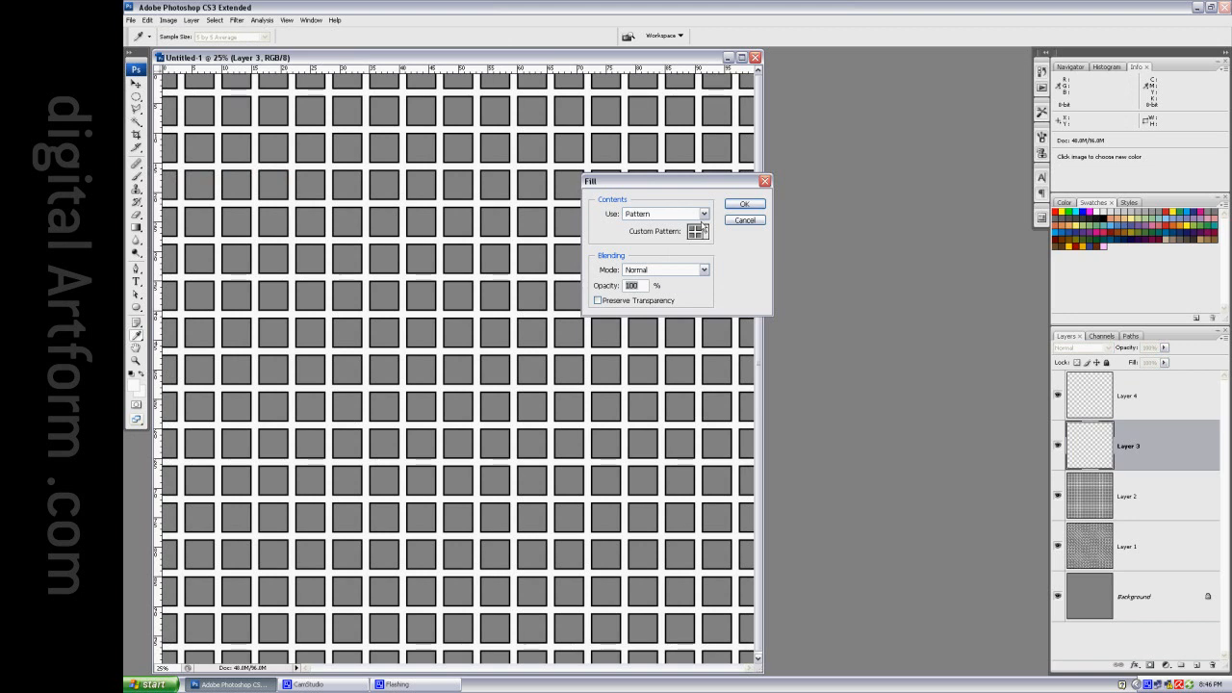
left_click(697, 231)
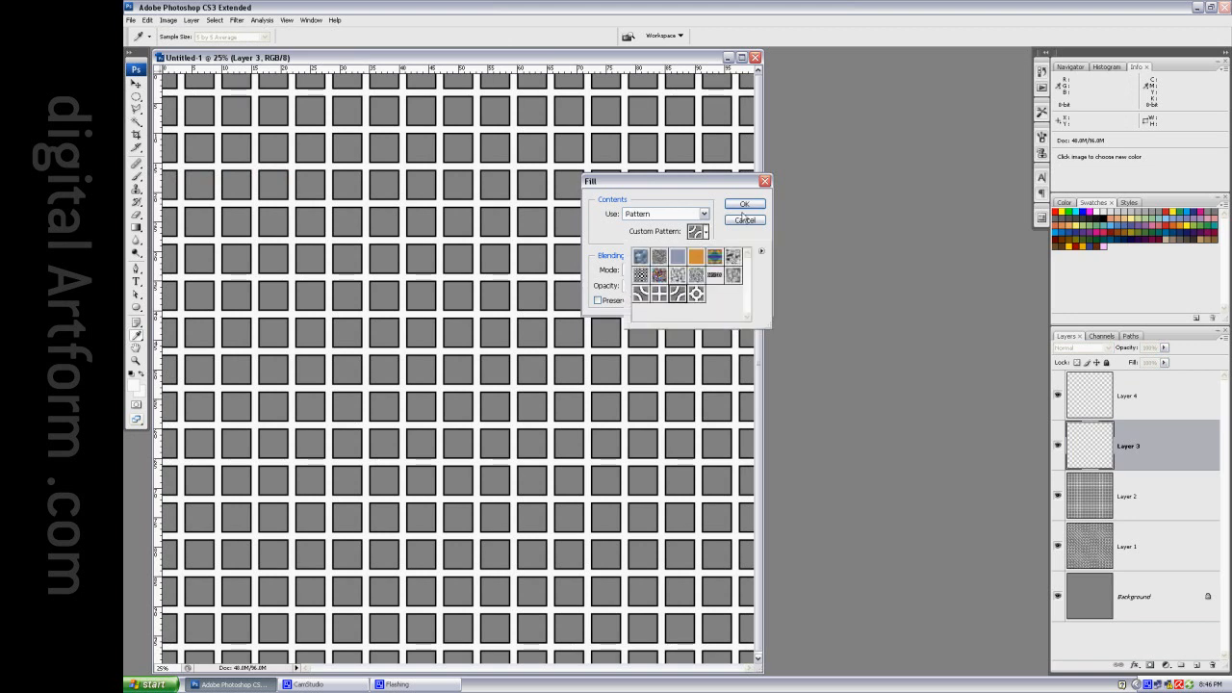
left_click(743, 204)
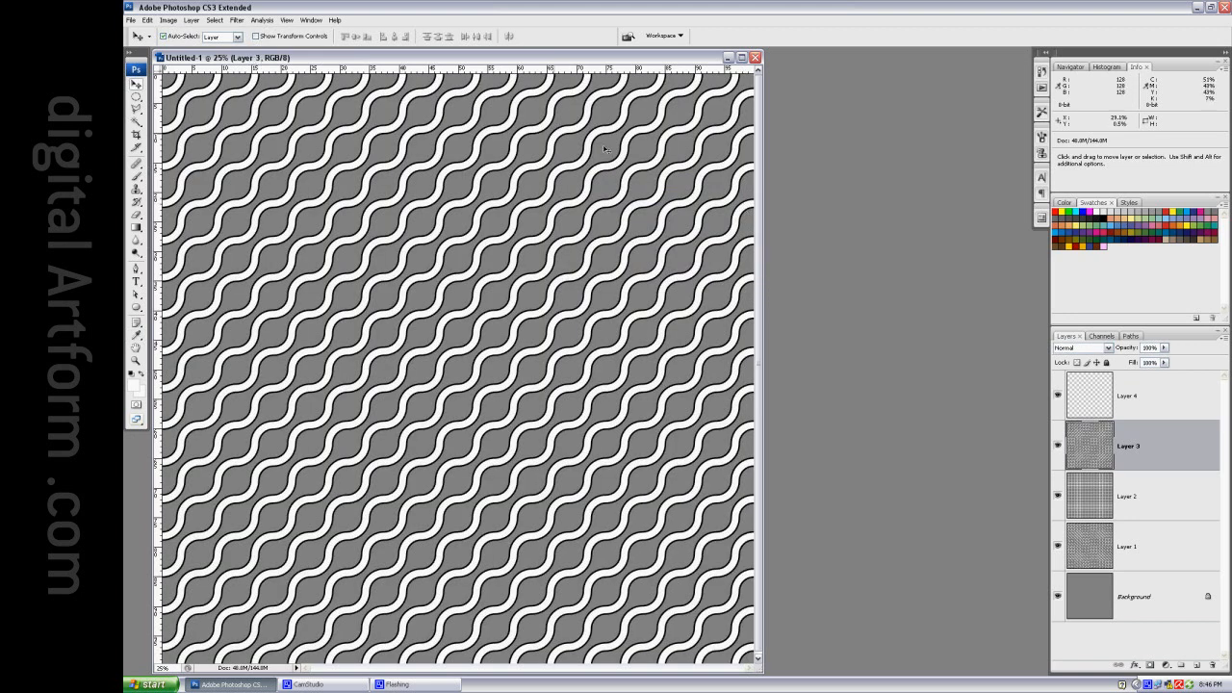
Fill Layer 4 with the linked-rings pattern.
left_click(1126, 395)
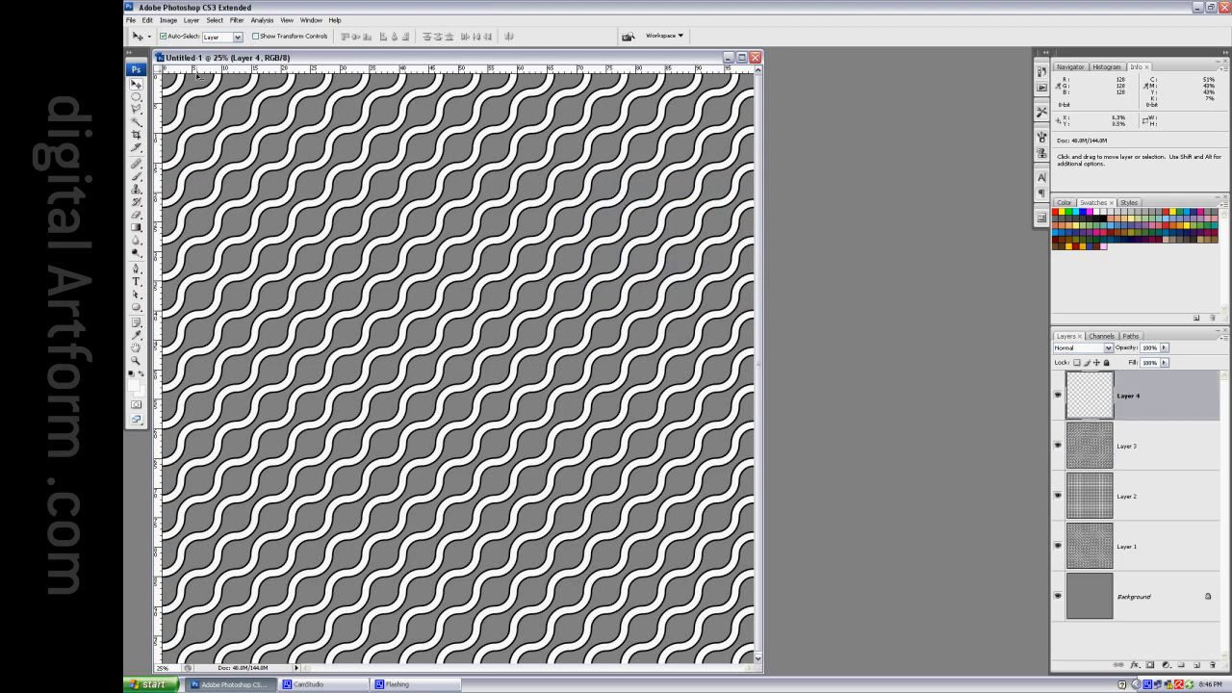
left_click(146, 19)
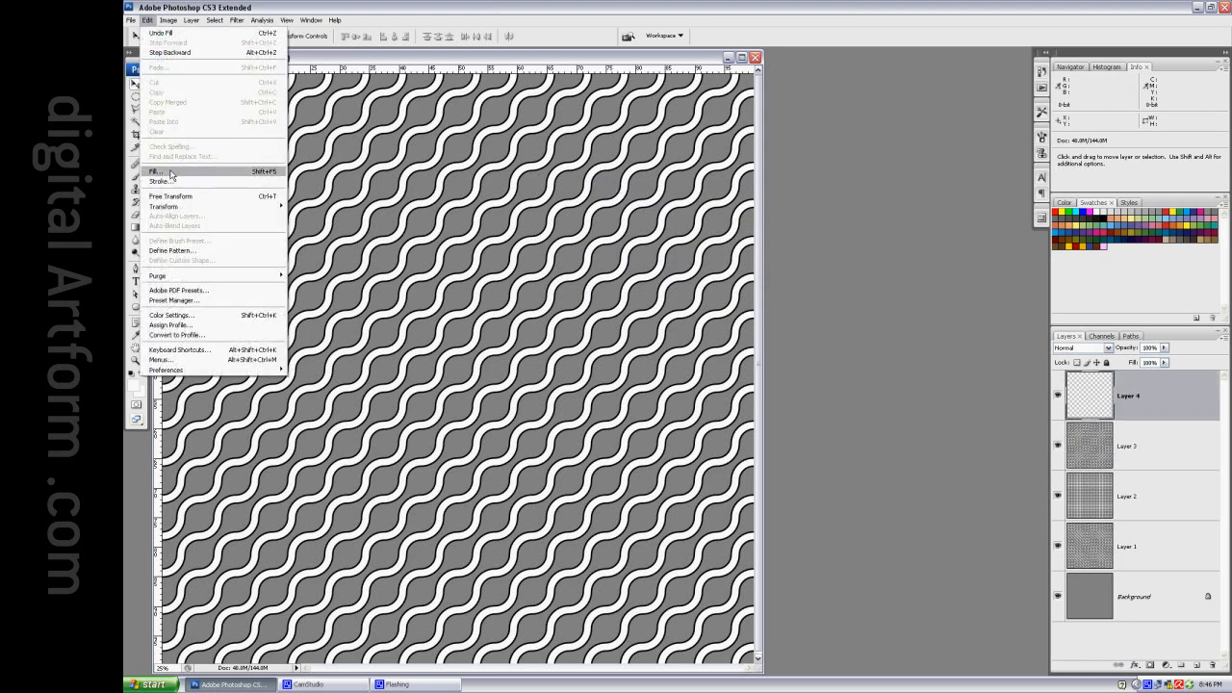
left_click(156, 171)
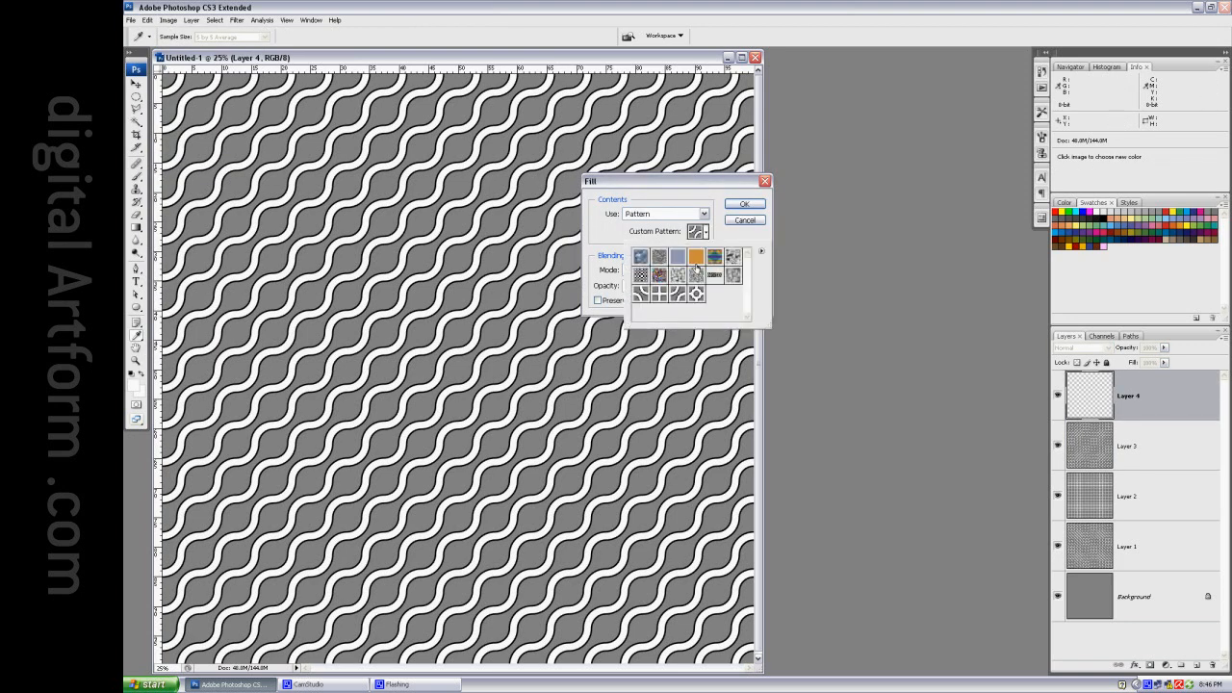
left_click(743, 204)
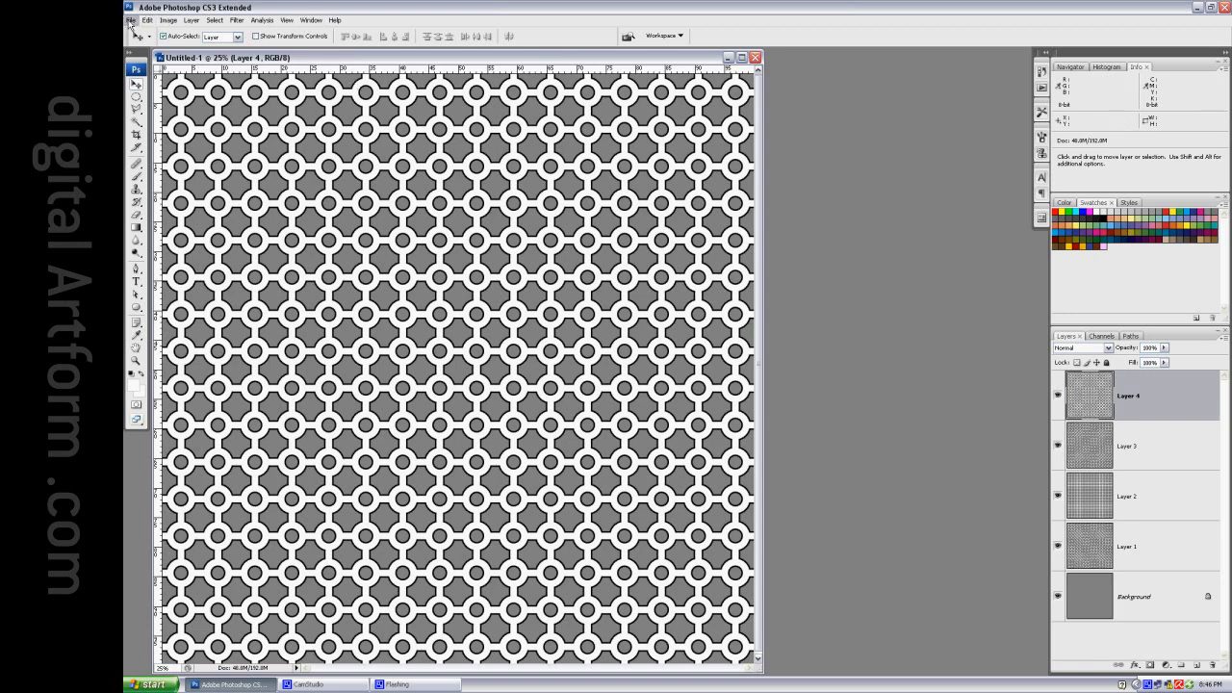
Create a second 16 × 16 pixel white image, Untitled-2.
left_click(147, 19)
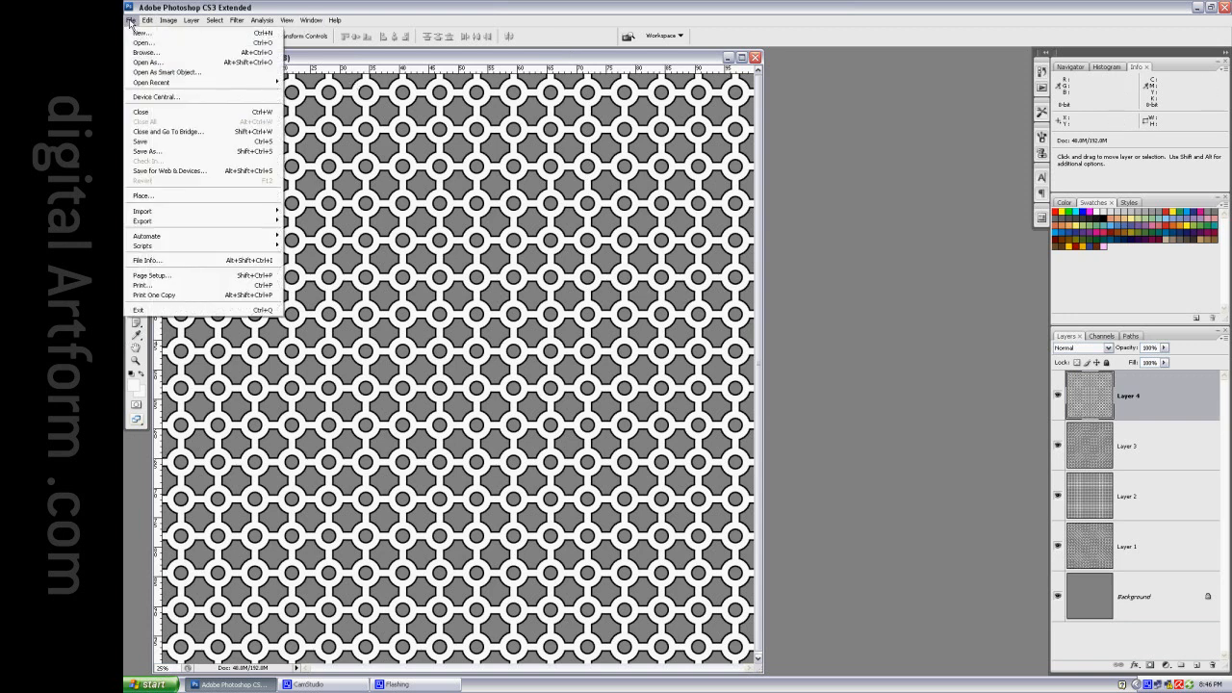
left_click(143, 33)
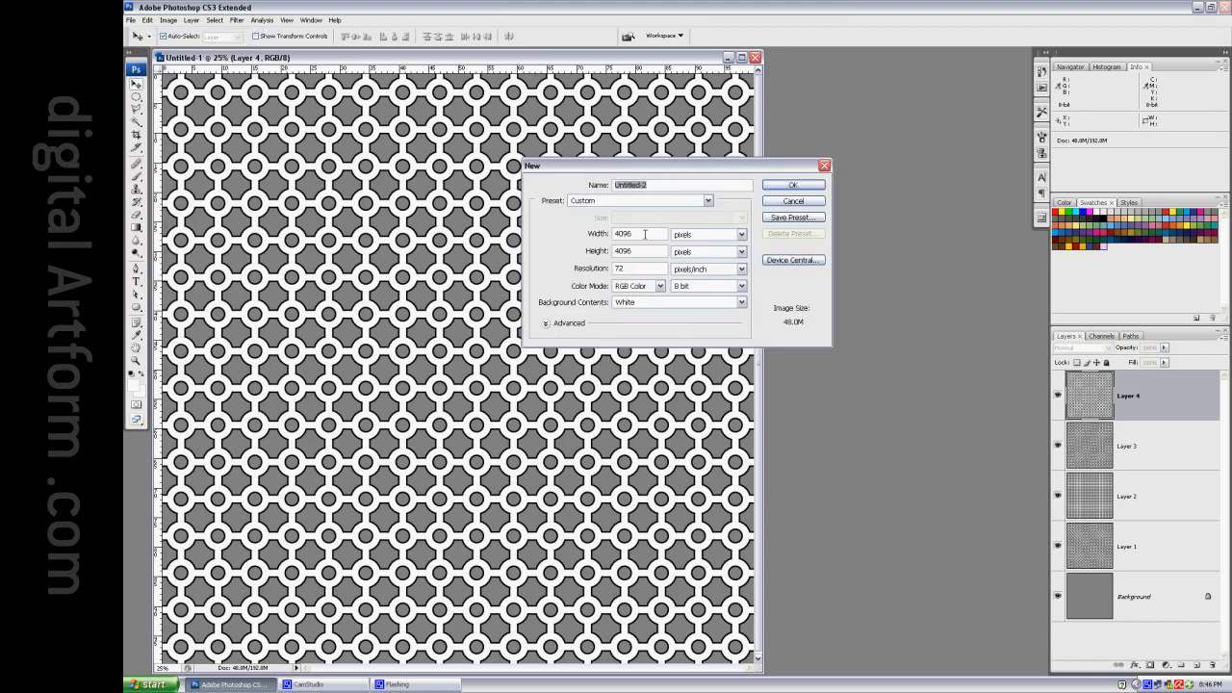
type("16")
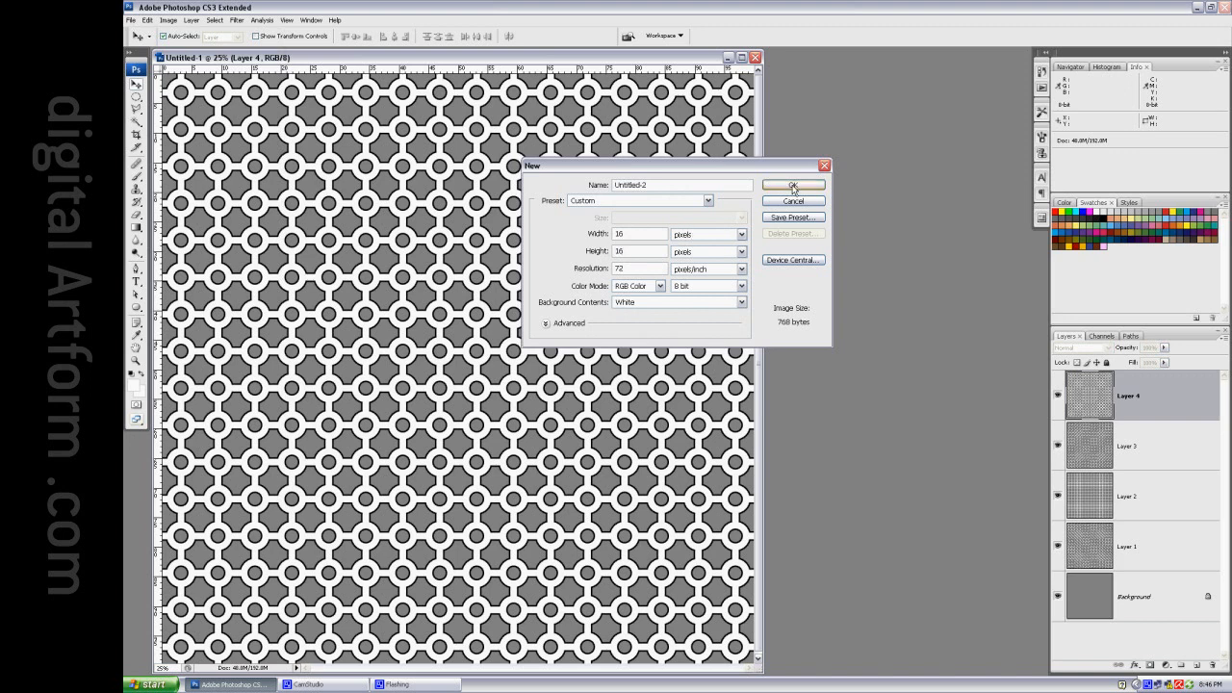
left_click(794, 184)
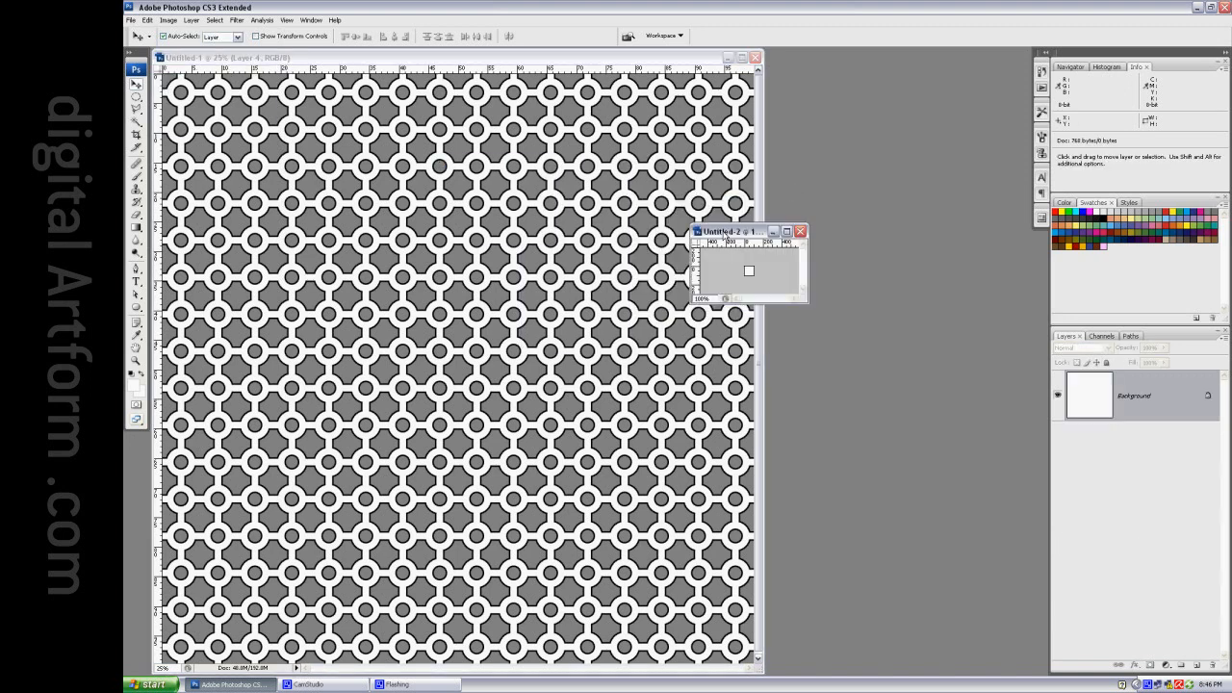
Apply monochromatic Add Noise across the tiny Untitled-2 image.
left_click_drag(731, 231, 871, 246)
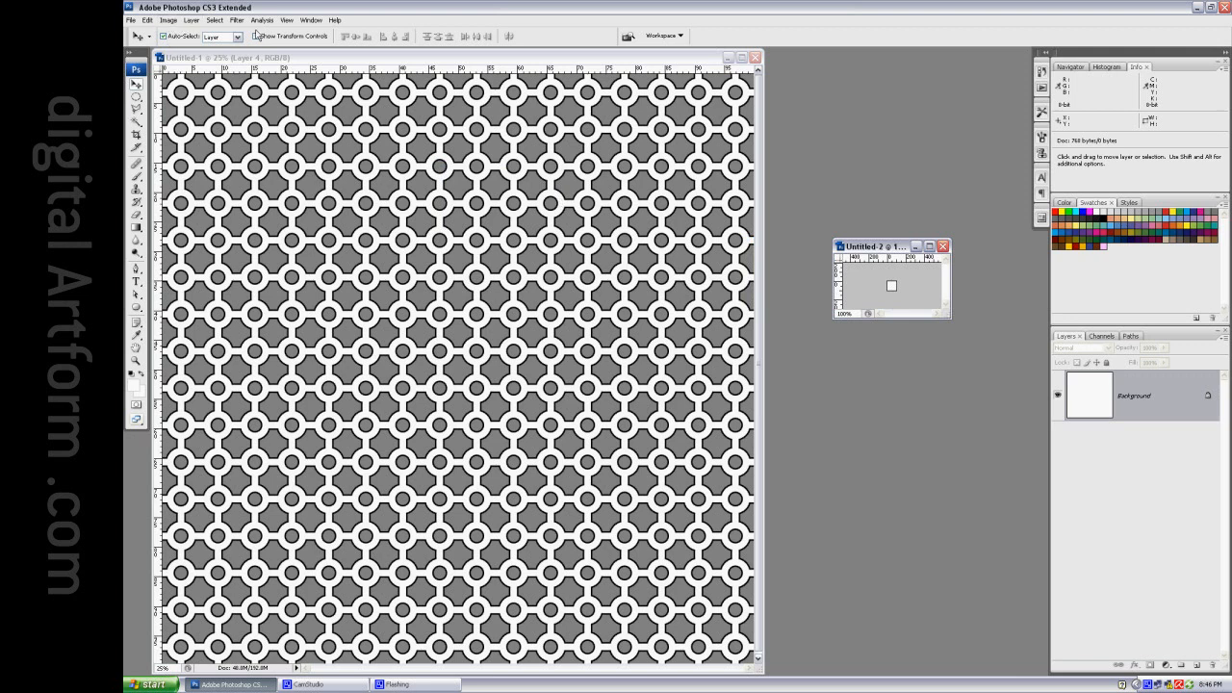
left_click(235, 19)
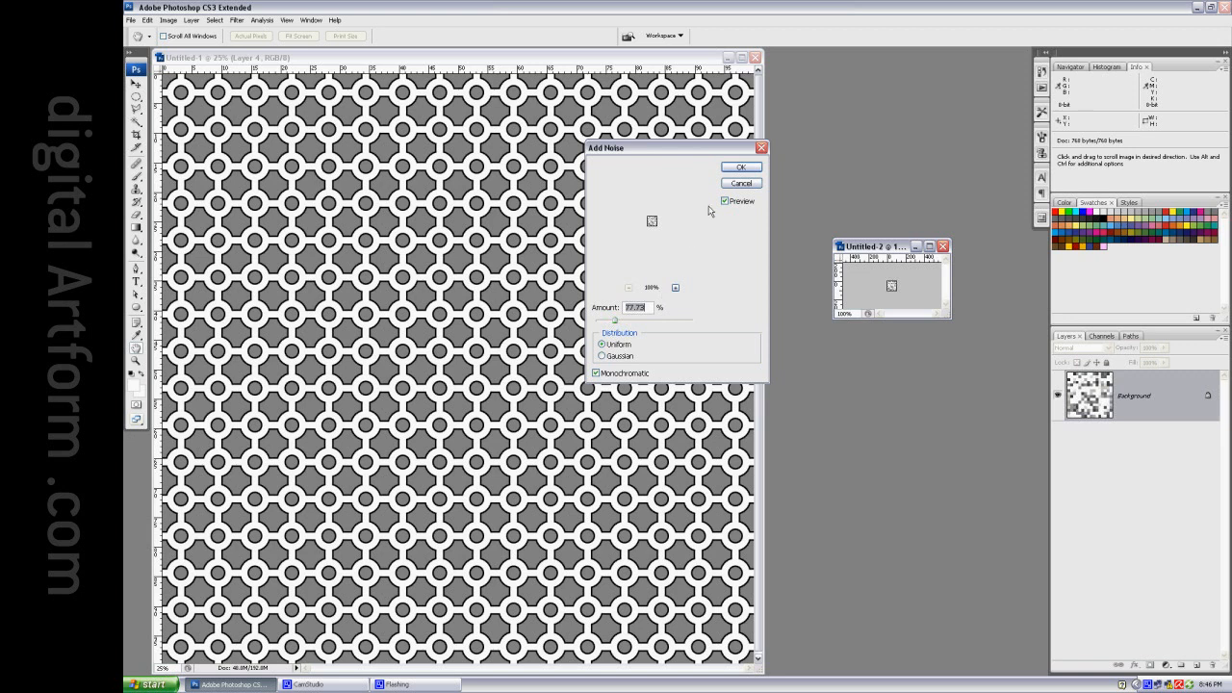
left_click(742, 165)
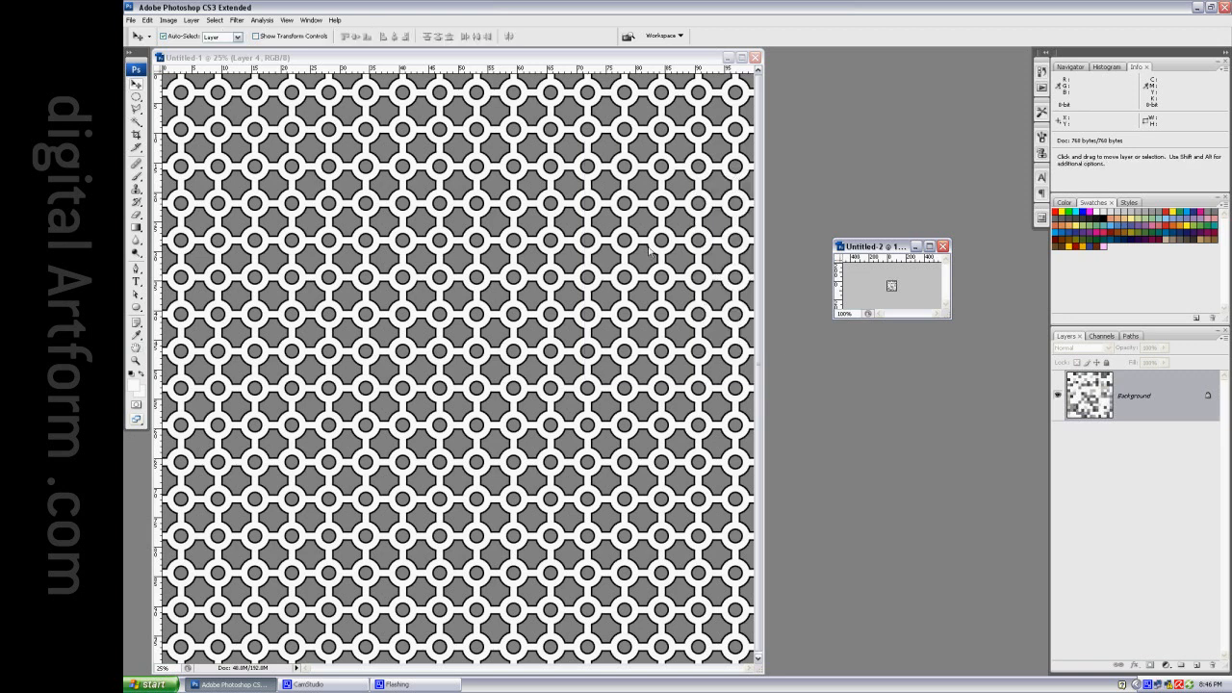
mouse_move(697, 260)
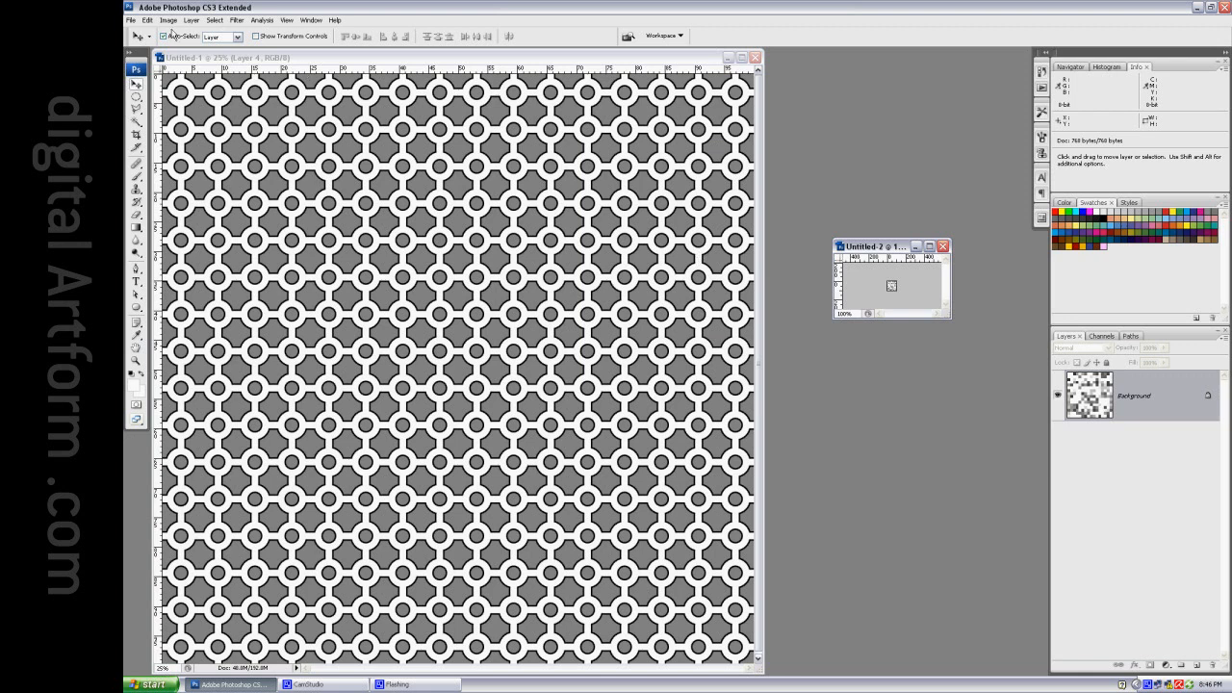
Resize the noise image to 4096 × 4096 pixels with hard-edged resampling and fit it on screen.
left_click(168, 19)
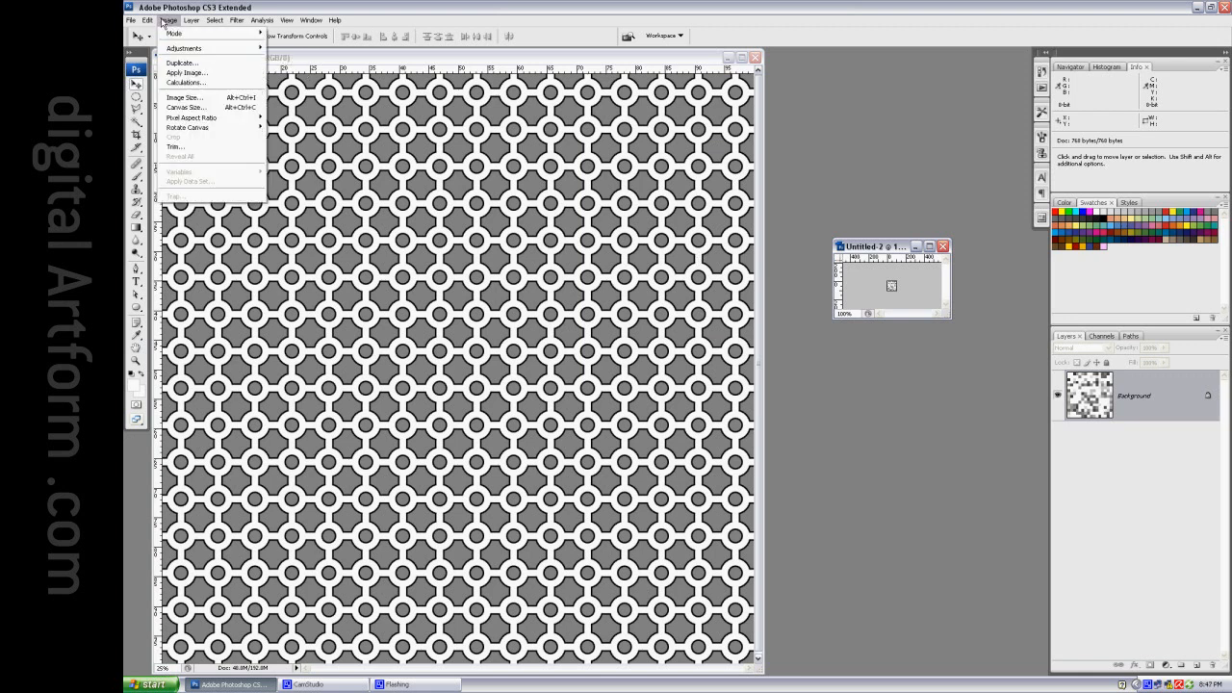
left_click(185, 96)
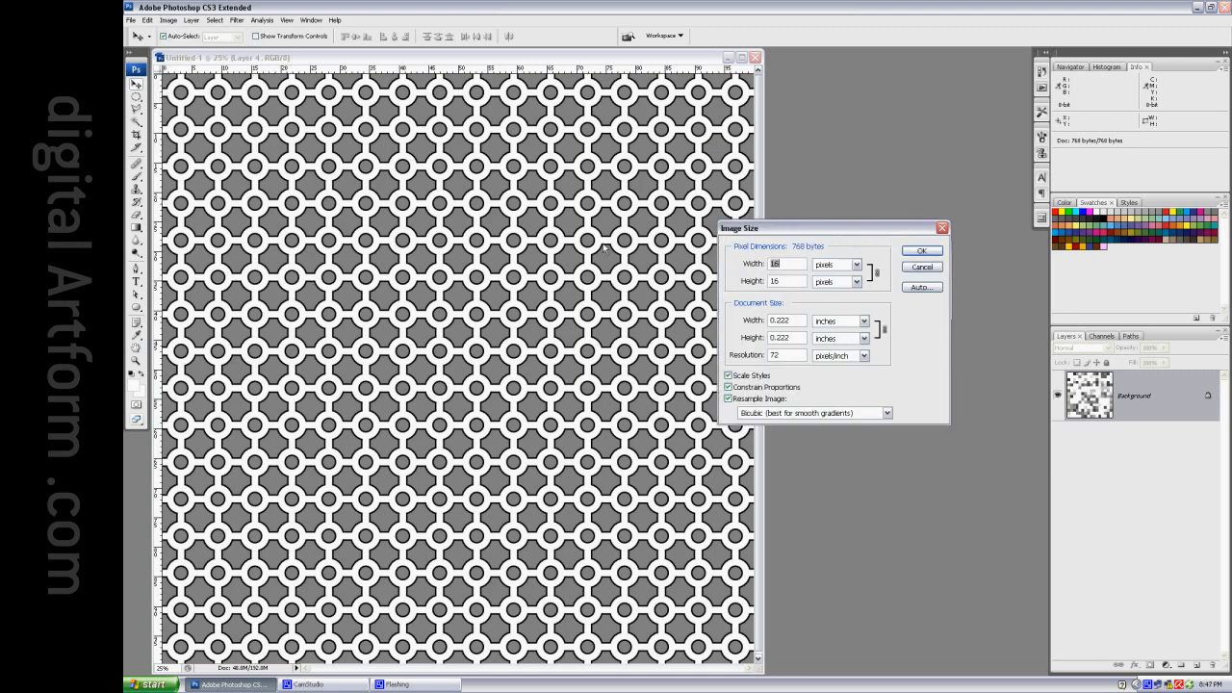
mouse_move(643, 415)
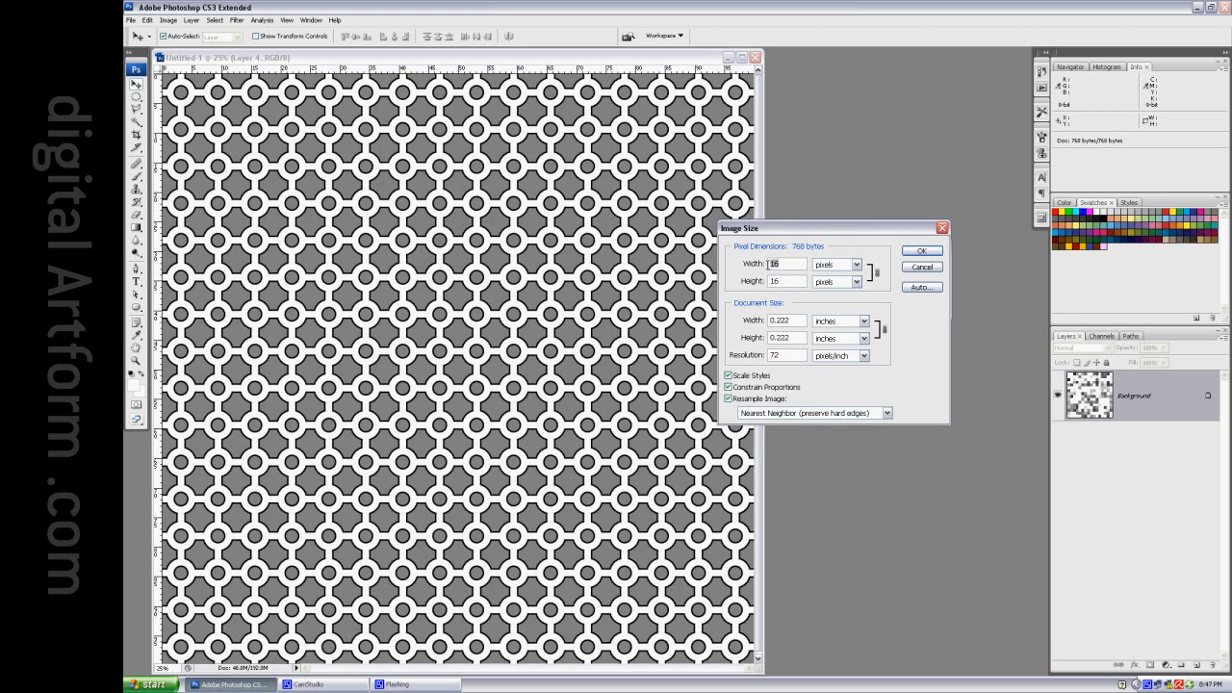
type("4096")
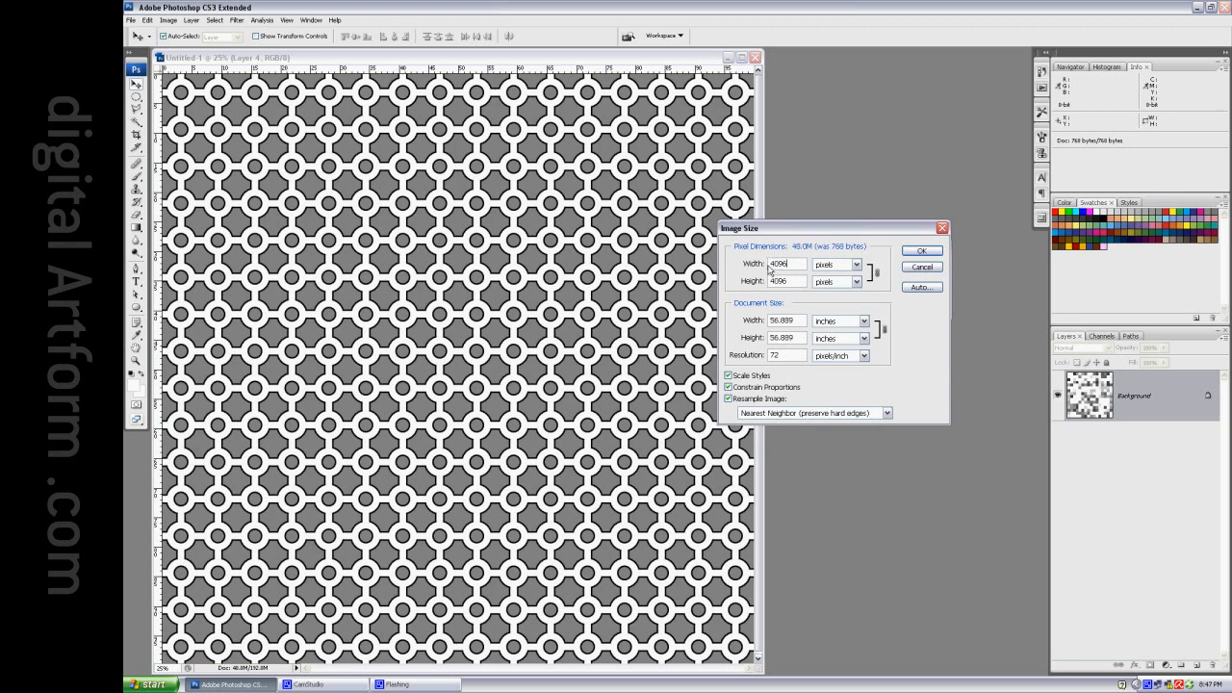
left_click(920, 251)
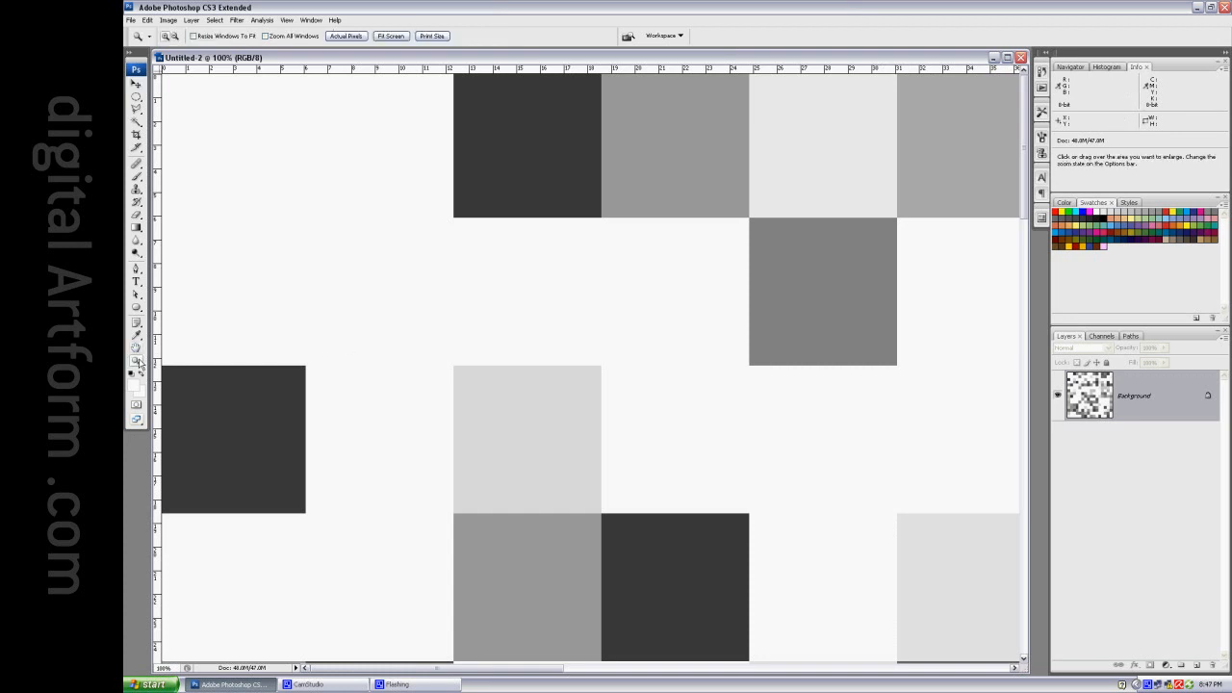
left_click(633, 195)
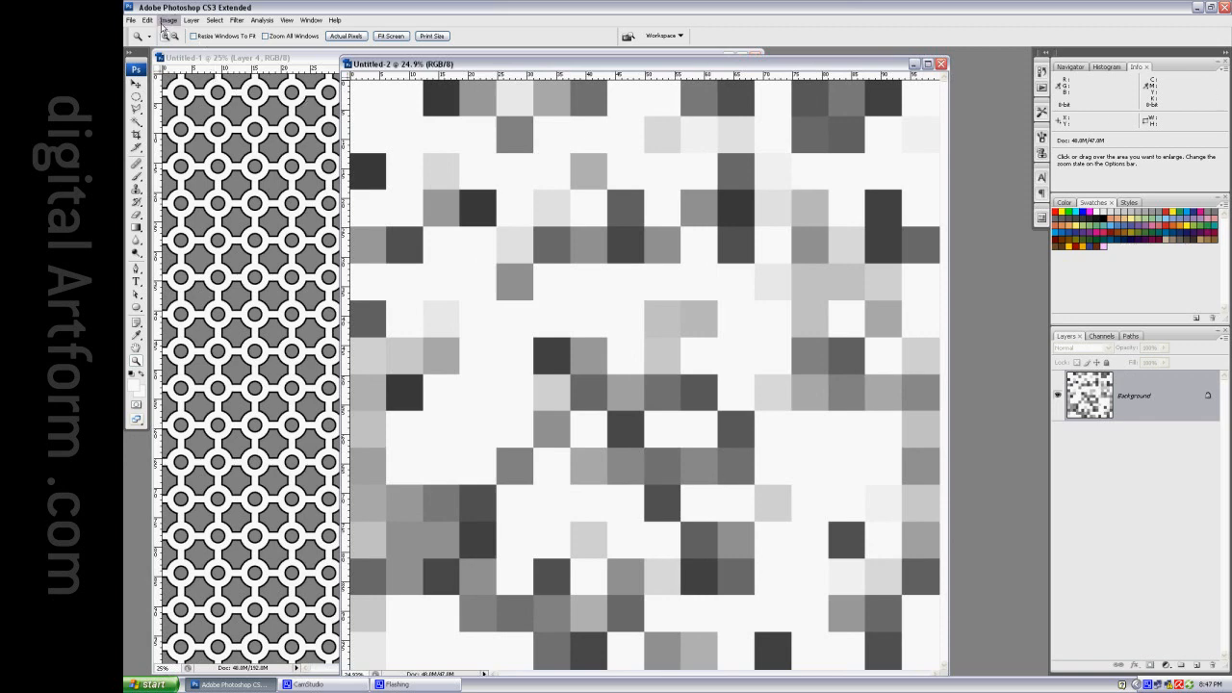
Darken the blocky noise shadows with a Levels black input around 50.
left_click(169, 19)
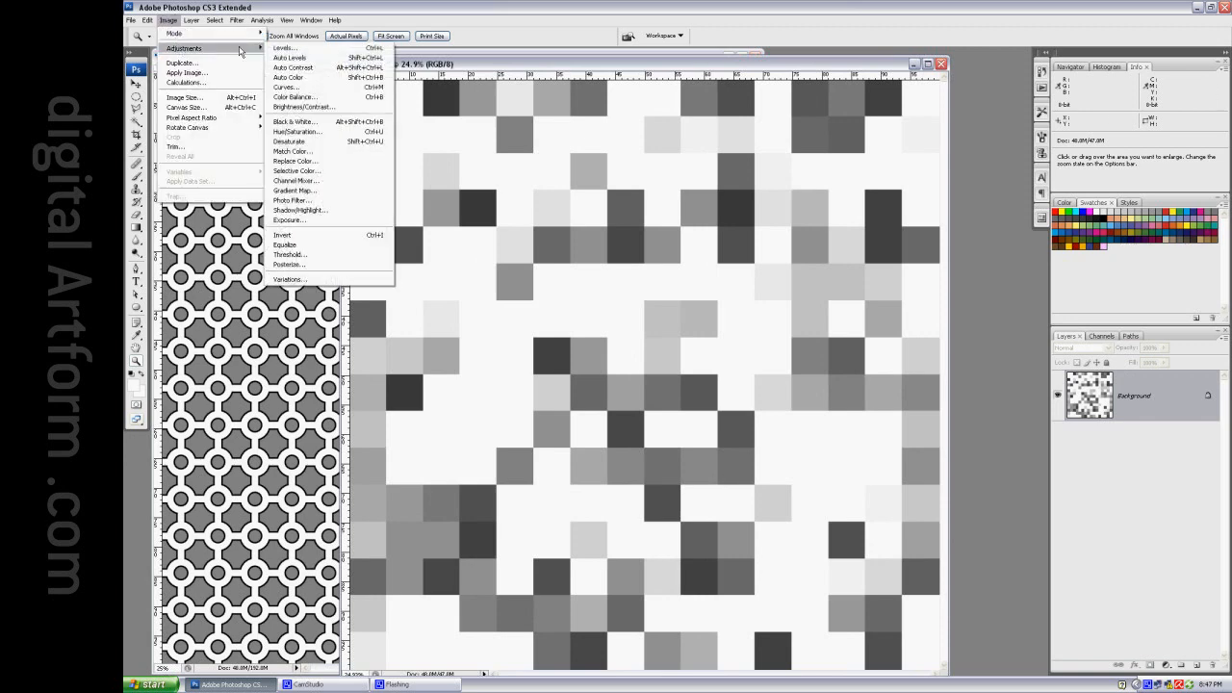
left_click(283, 47)
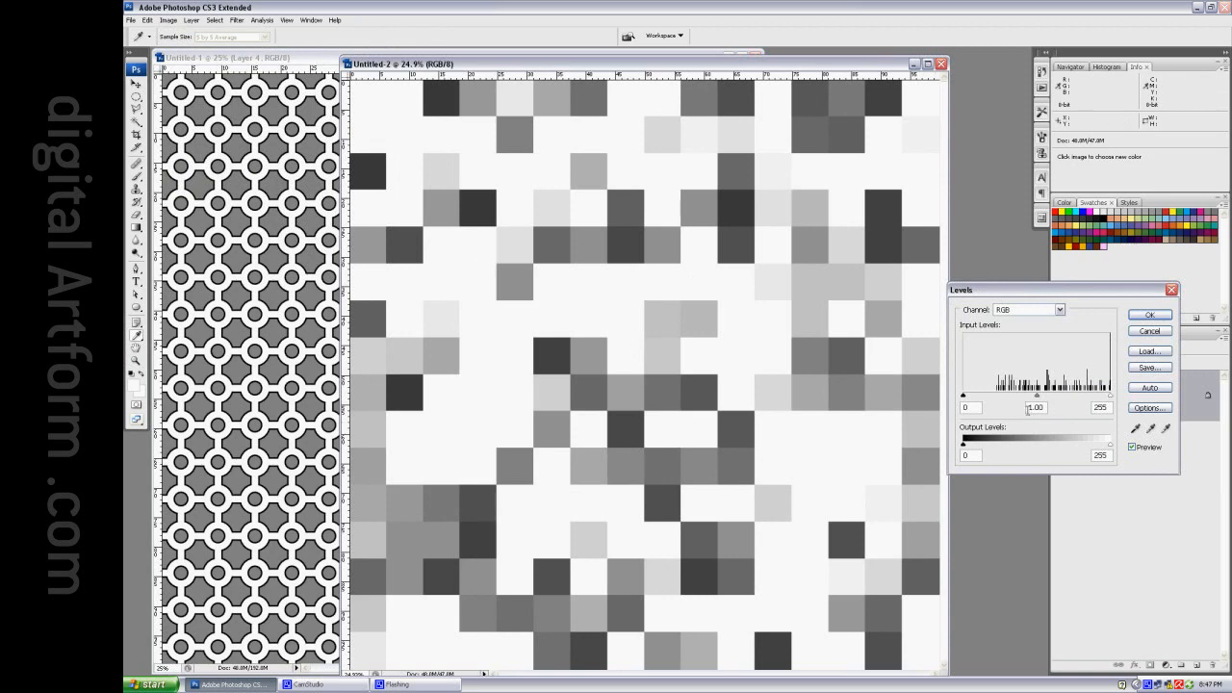
left_click_drag(962, 396, 997, 396)
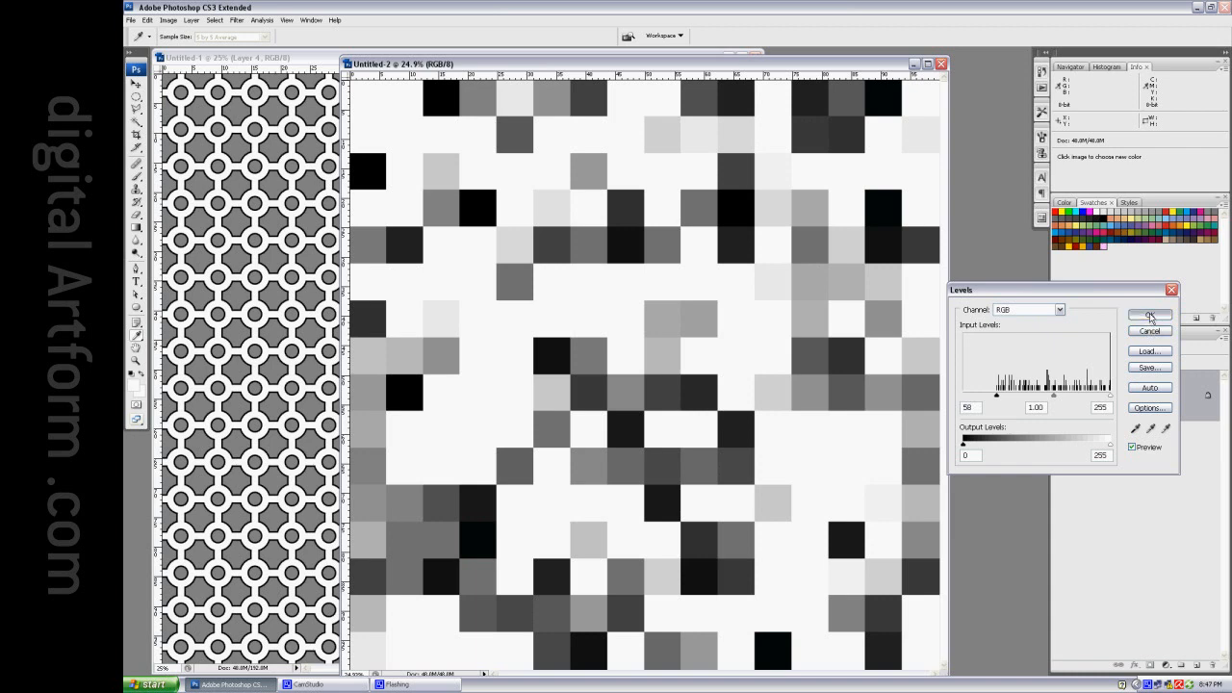
left_click(1150, 316)
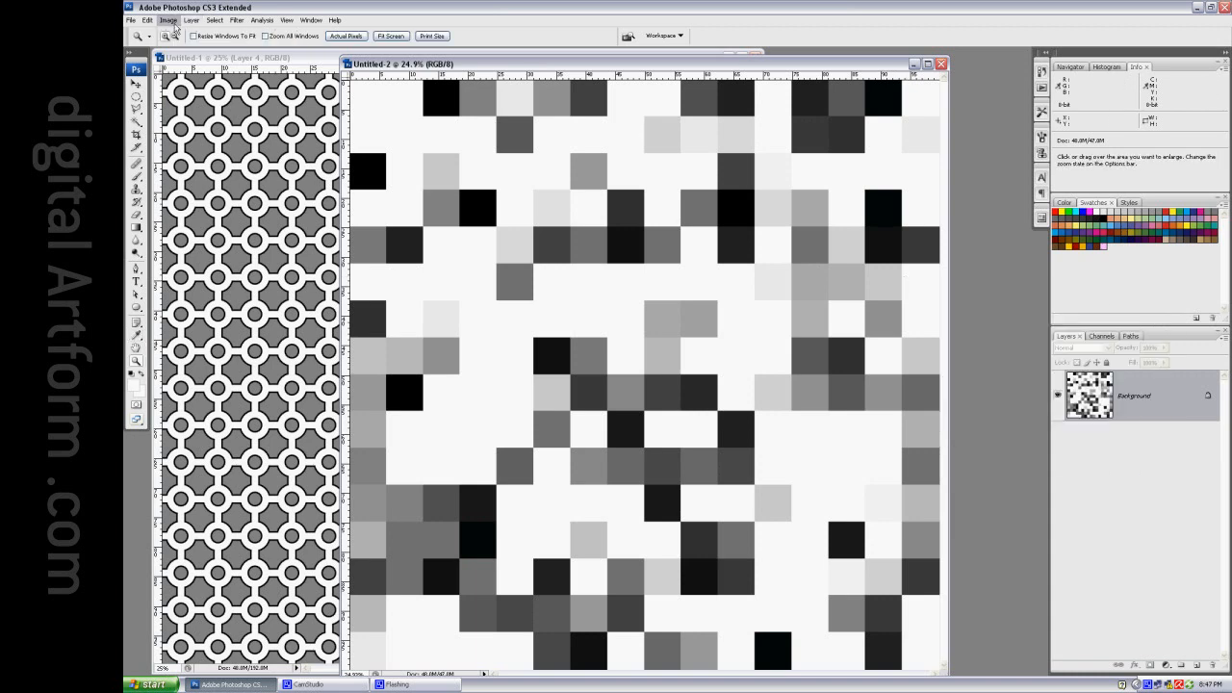
Posterize the noise image down to four flat grey levels.
left_click(147, 20)
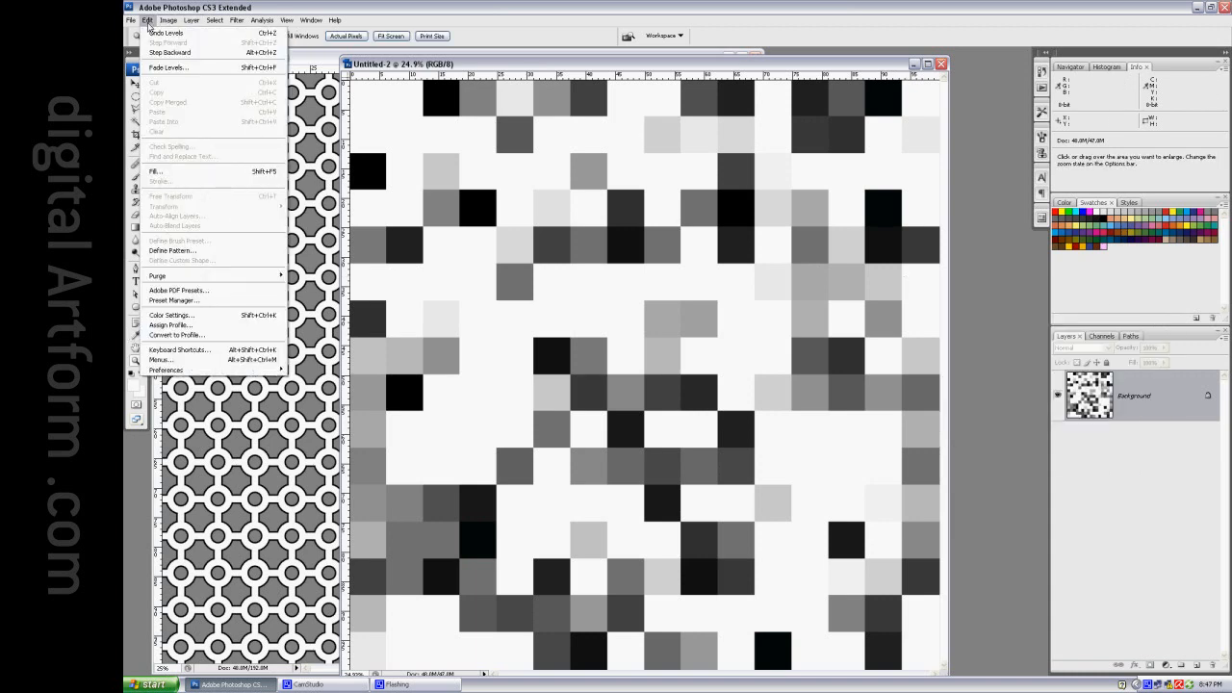
left_click(167, 19)
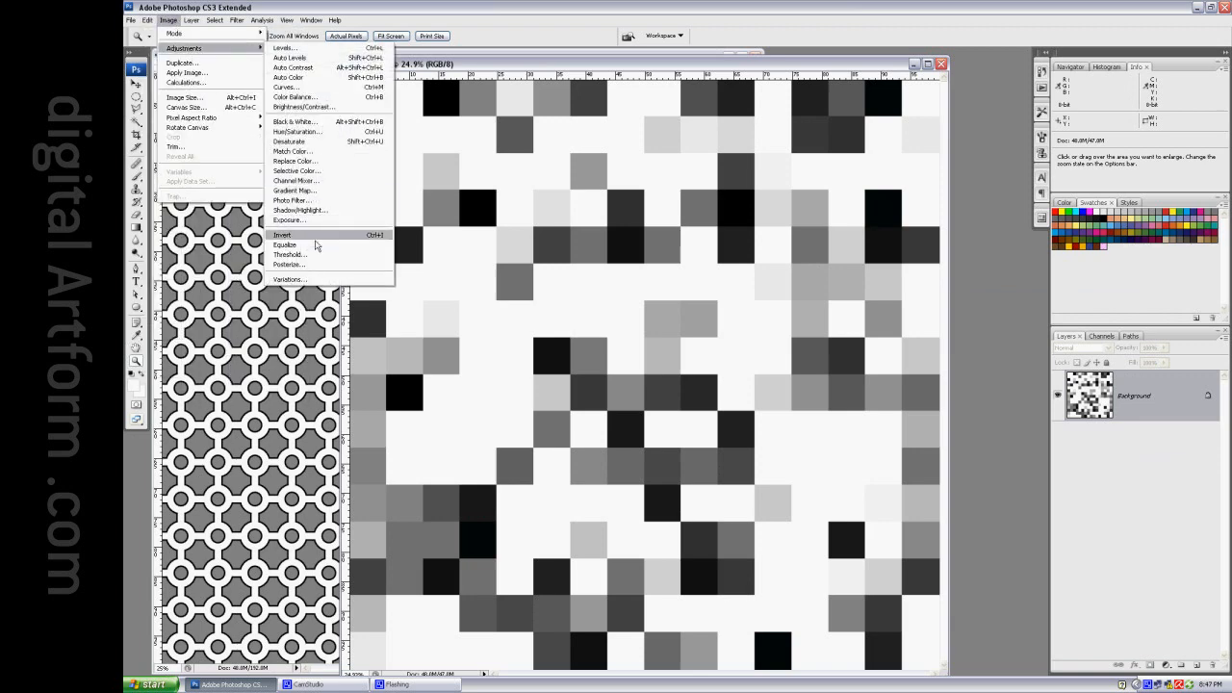
left_click(289, 266)
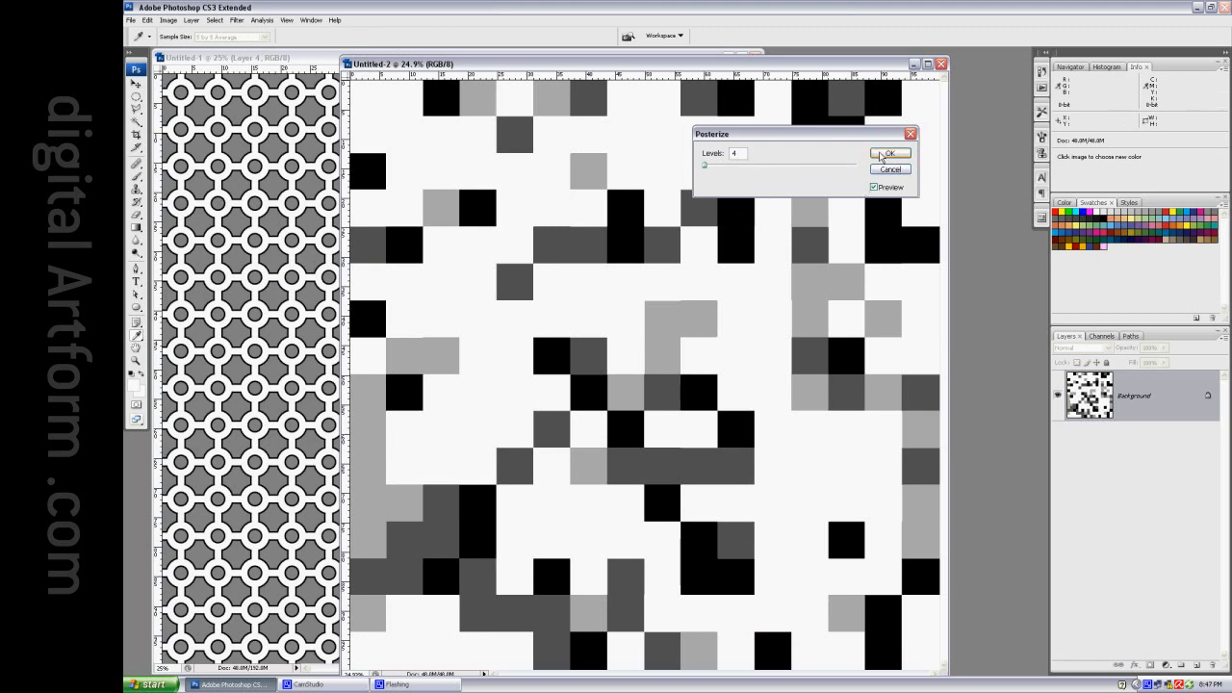
left_click(889, 154)
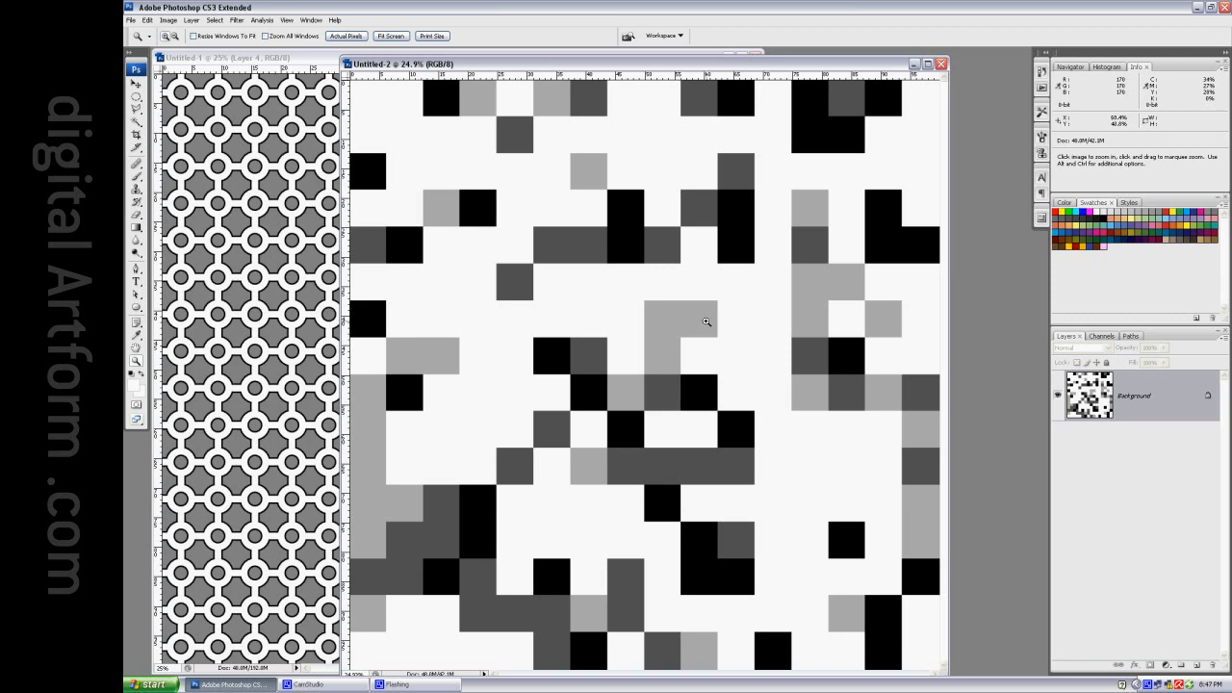
mouse_move(670, 158)
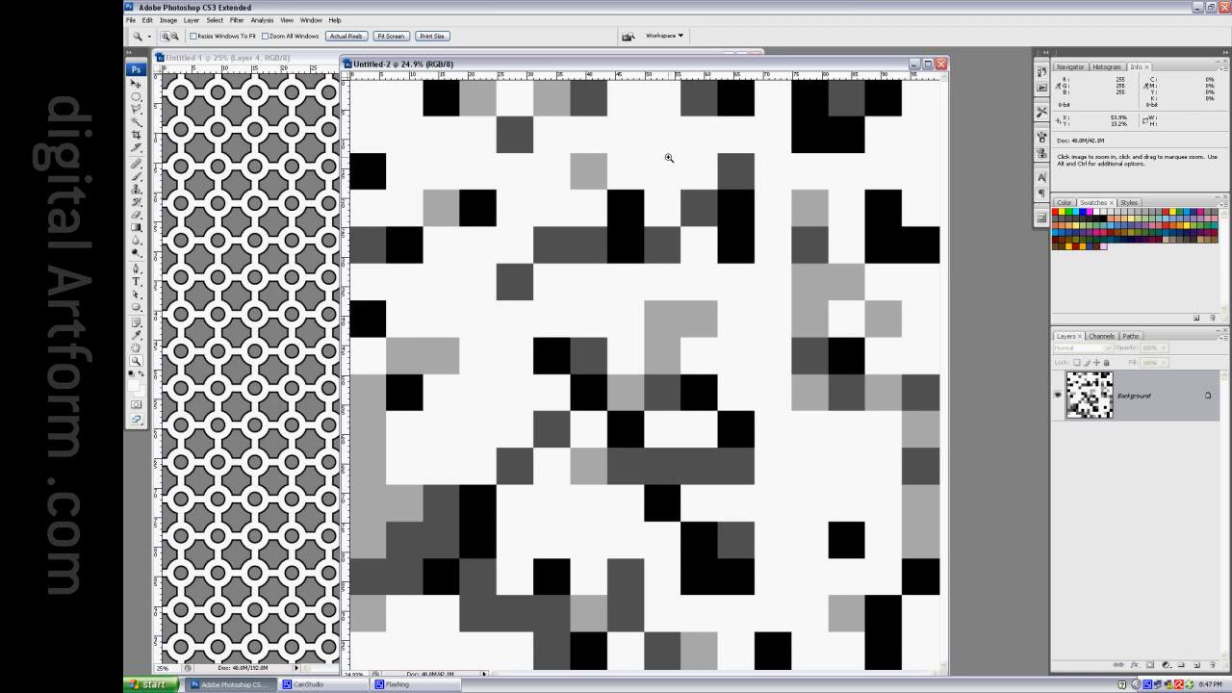
mouse_move(724, 165)
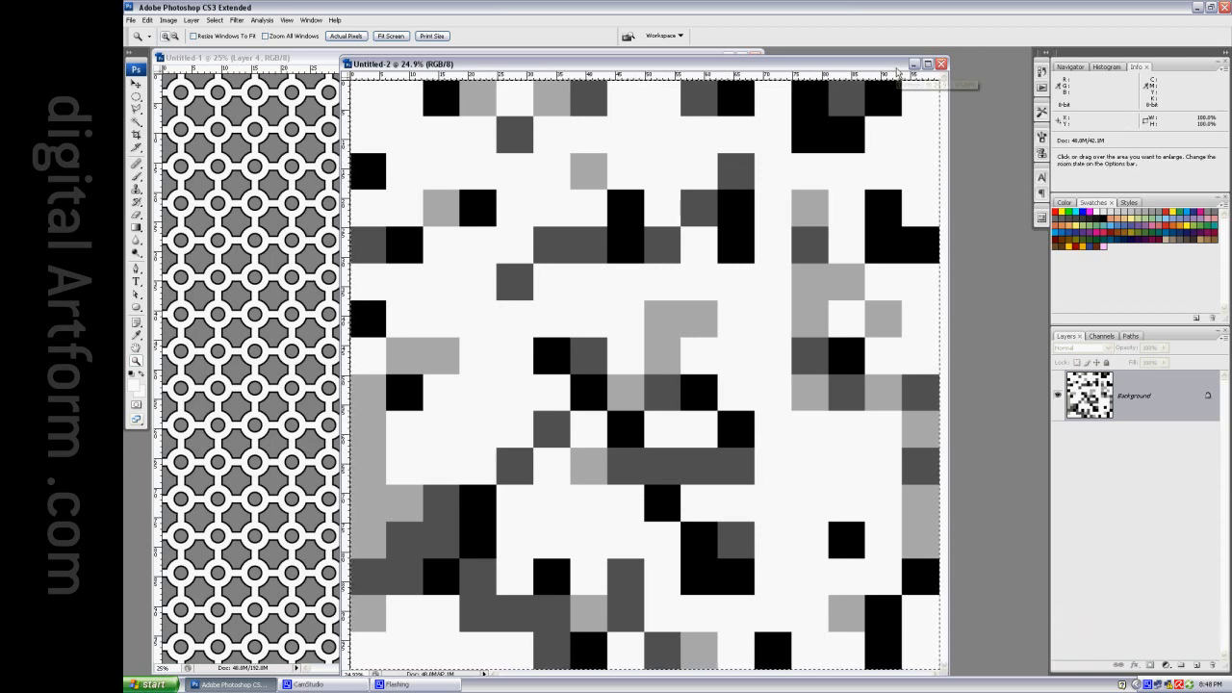
Copy the whole posterized noise image for pasting into Untitled-1 as Layer 5.
left_click(942, 64)
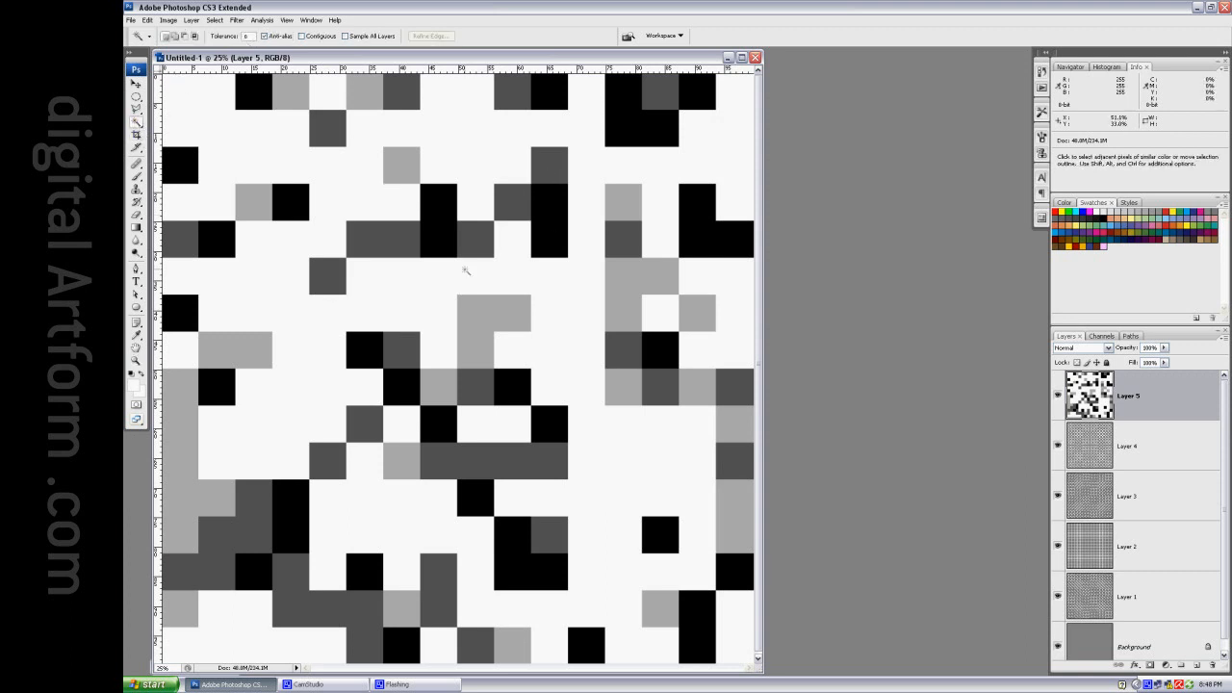
mouse_move(574, 554)
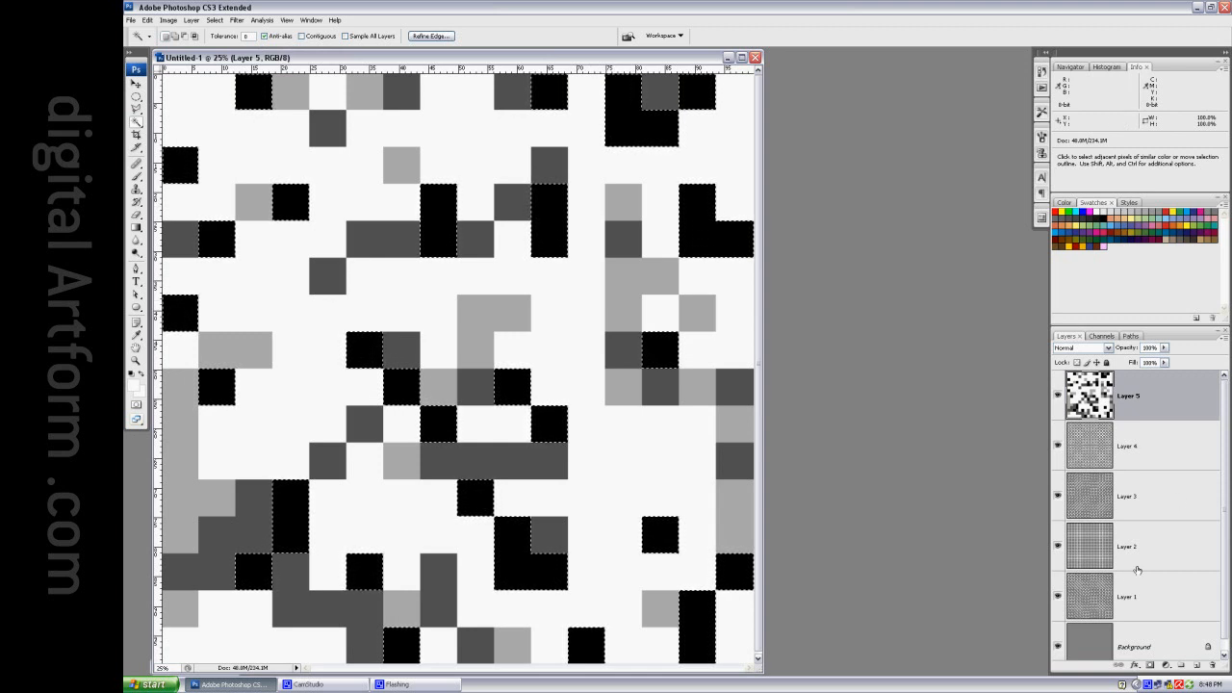
Mask Layer 1 with the black blocks and Layer 2 with the next grey level.
left_click(1126, 597)
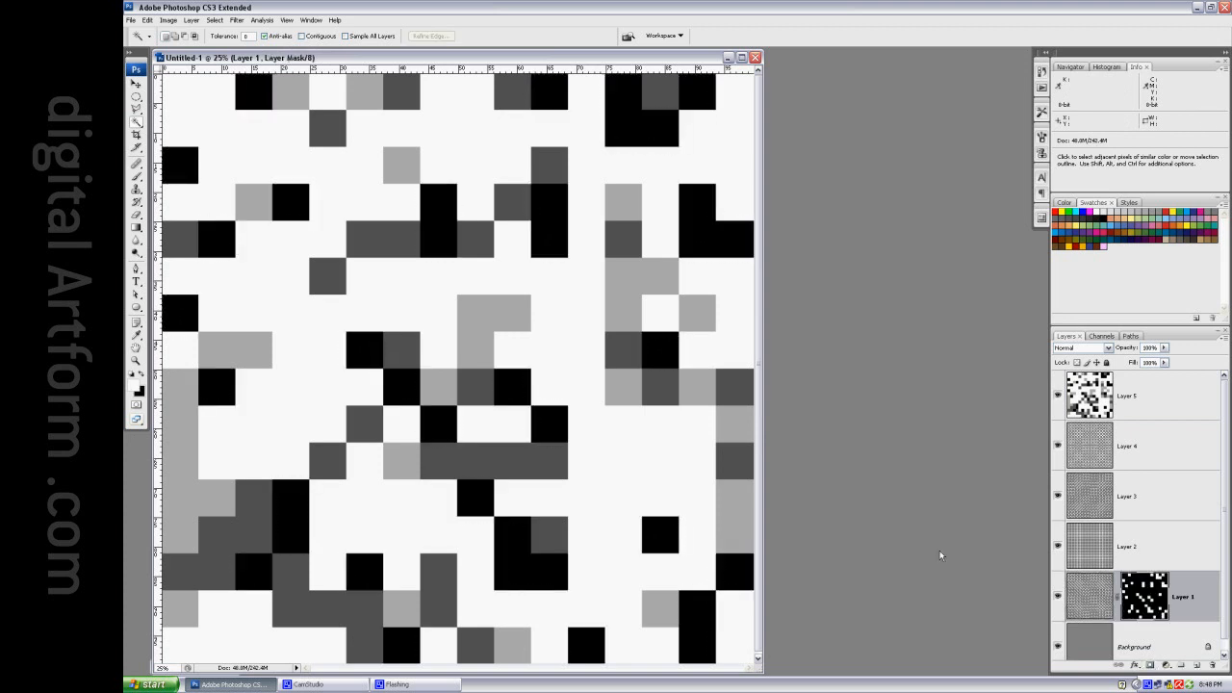
mouse_move(1159, 543)
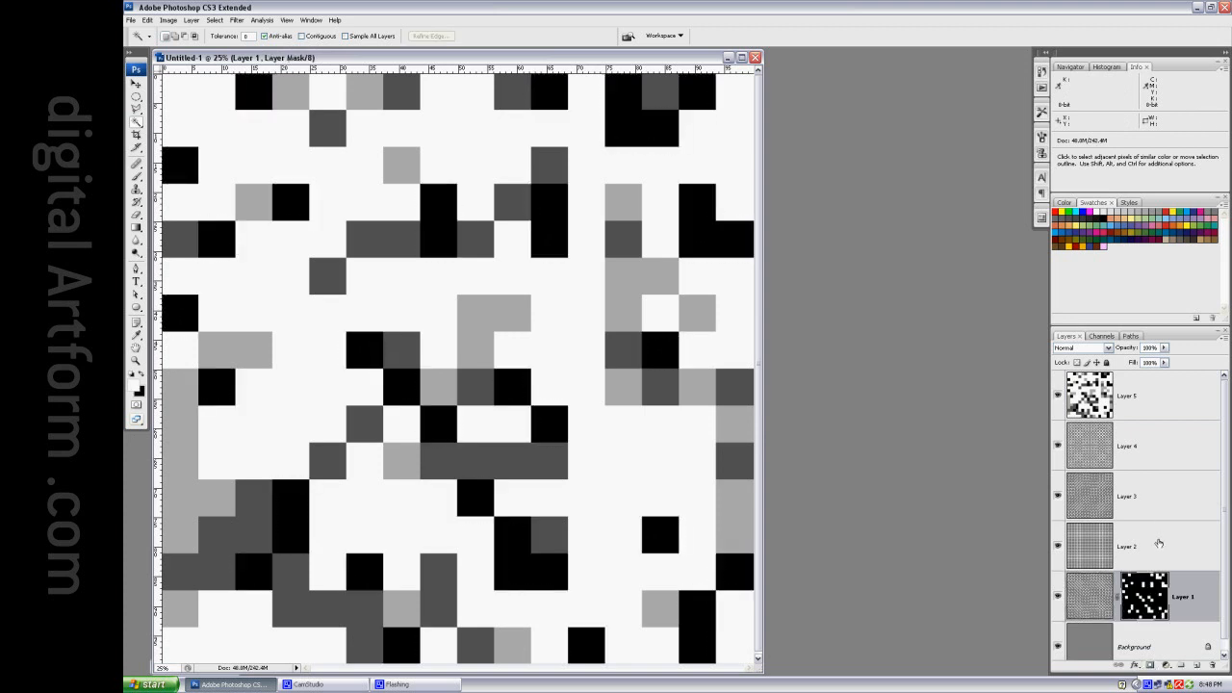
left_click(1127, 546)
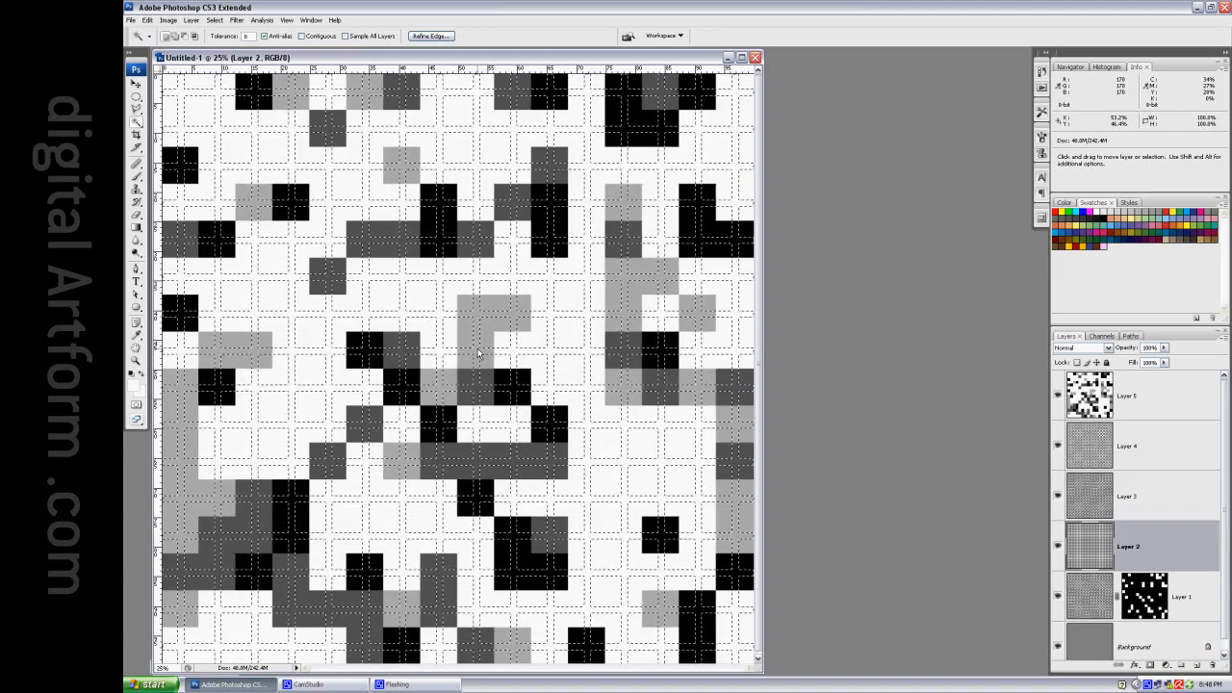
left_click(1126, 395)
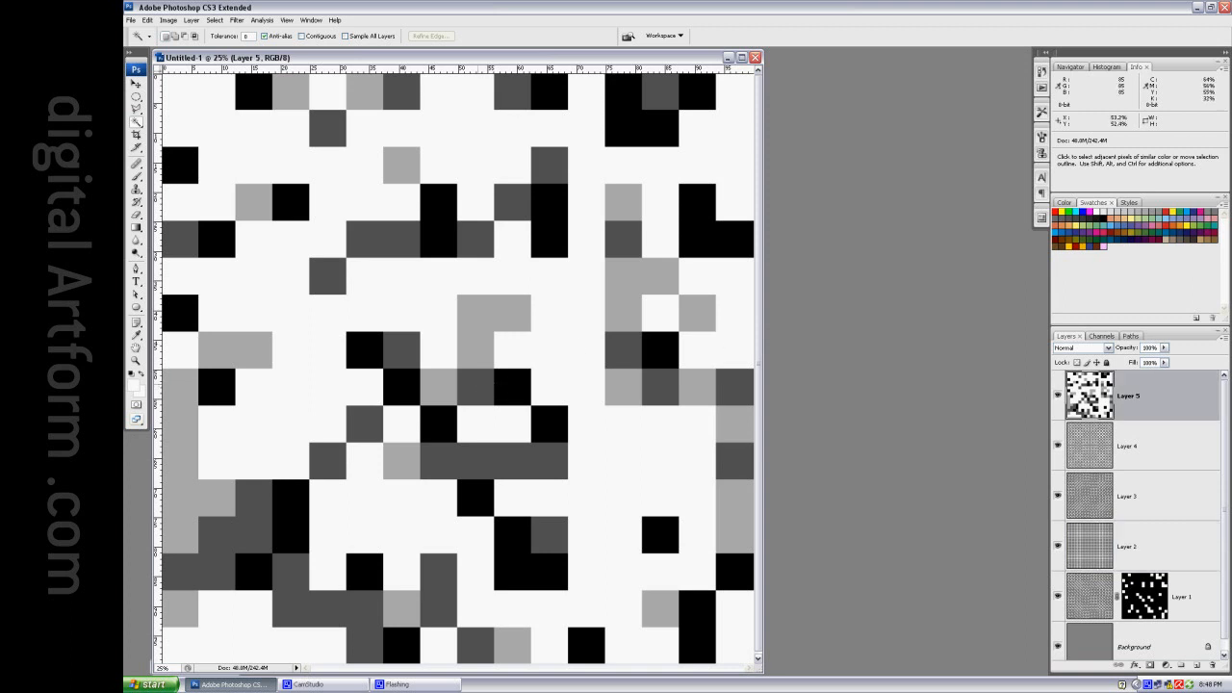
left_click(1128, 547)
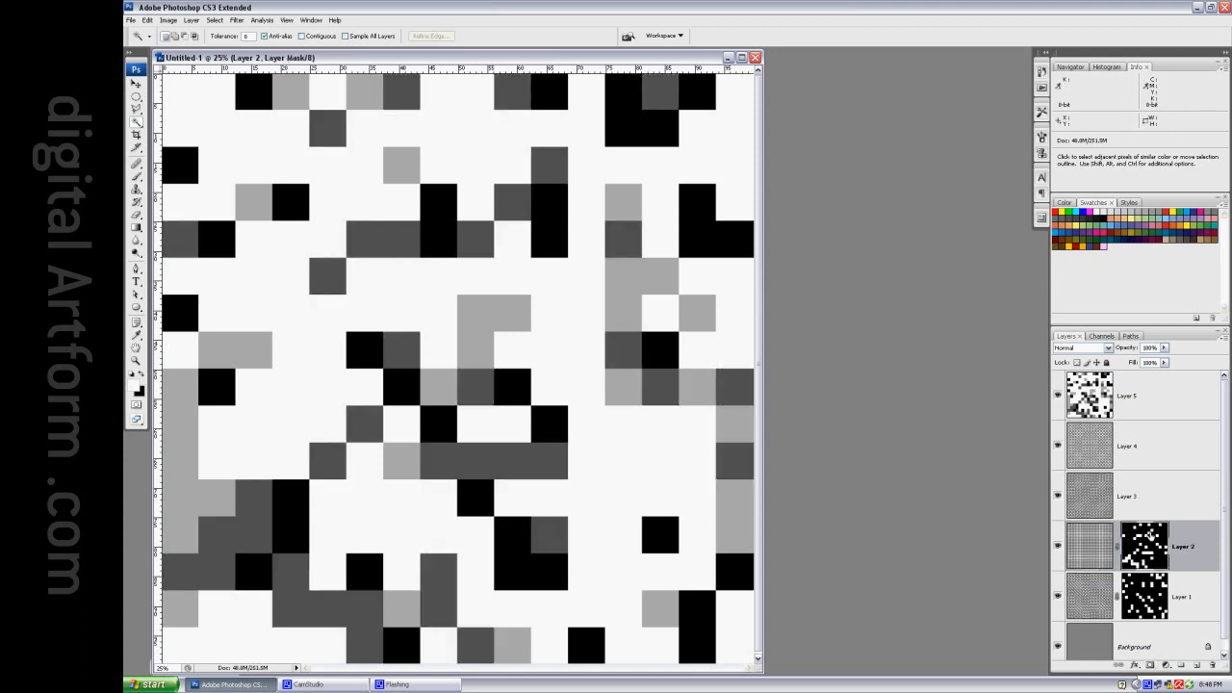
Mask Layer 3 with the light grey blocks and Layer 4 with the remaining blocks.
left_click(1126, 397)
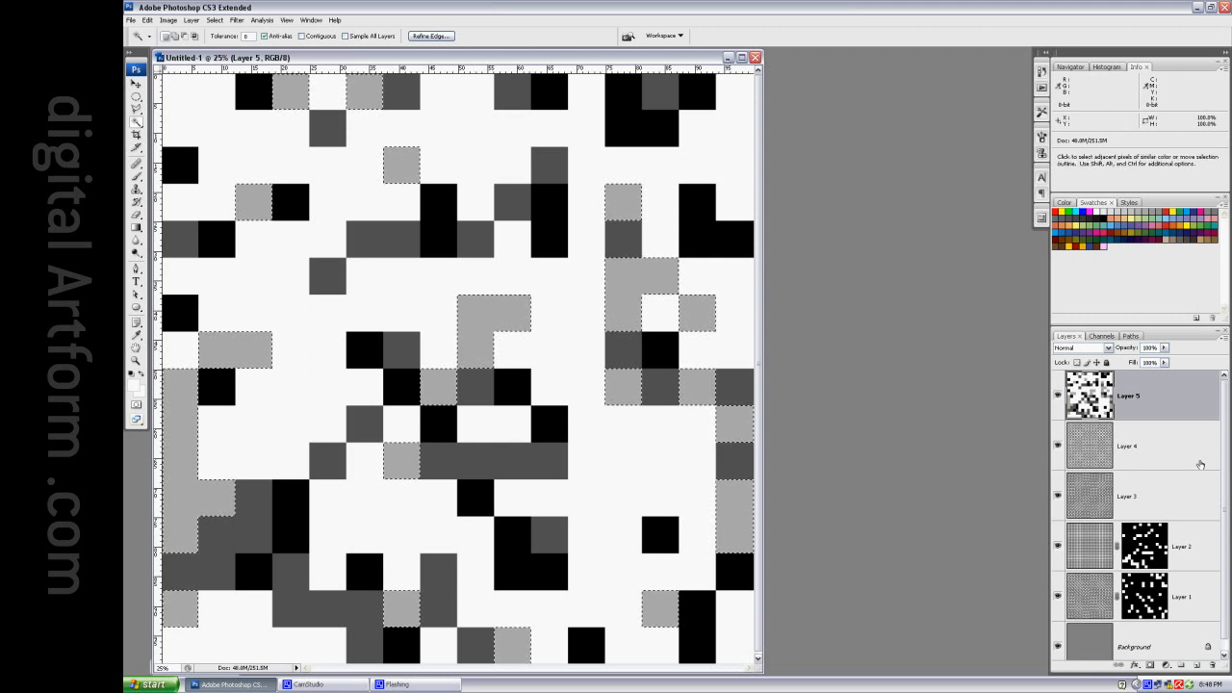
left_click(1127, 497)
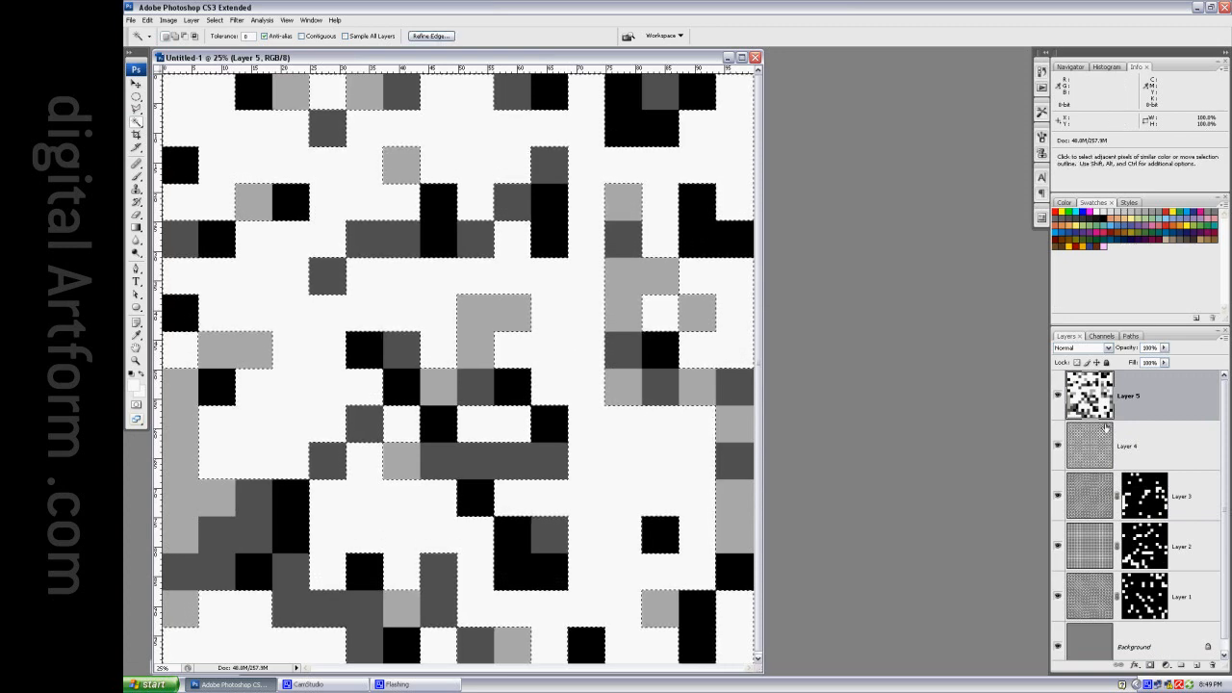
left_click(1126, 446)
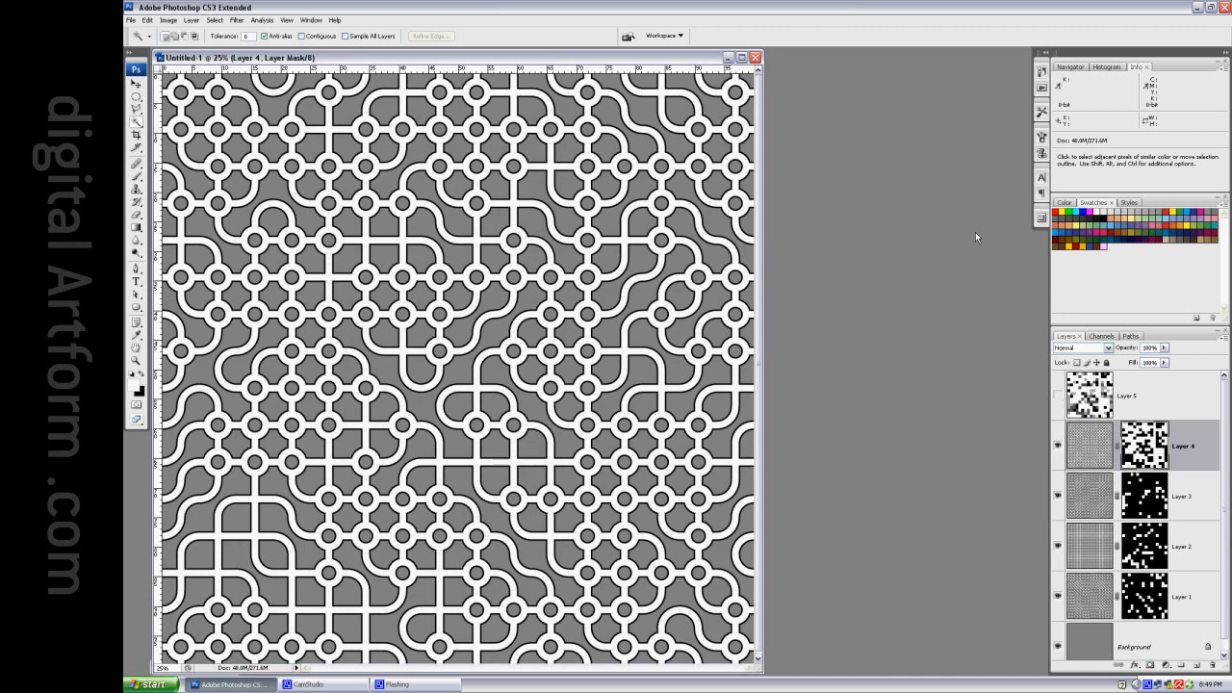
Hide Layer 5 so the four masked tile layers show the maze-like truchet pattern.
left_click(1056, 444)
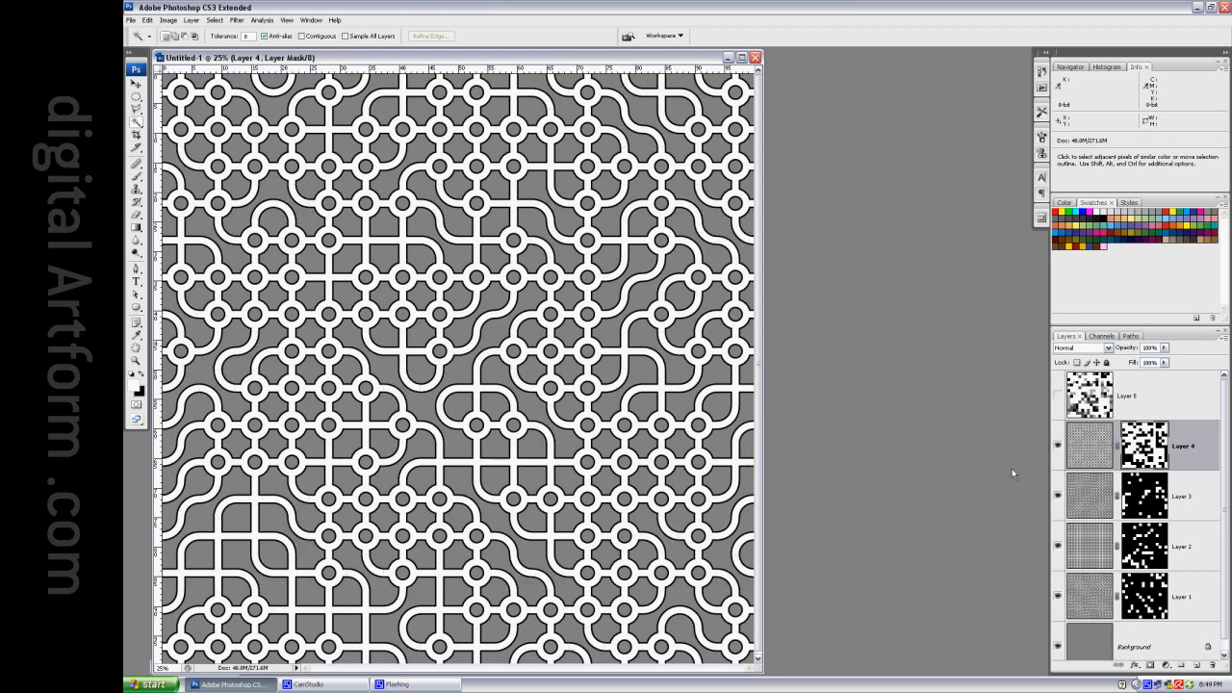
mouse_move(953, 243)
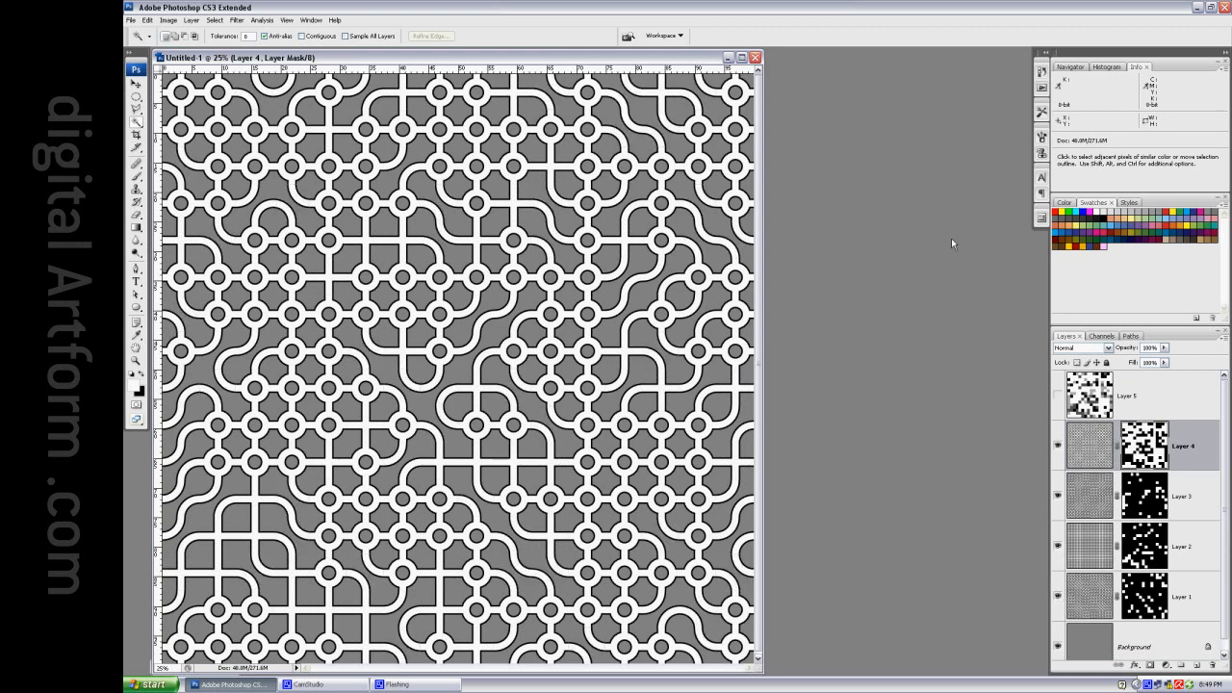